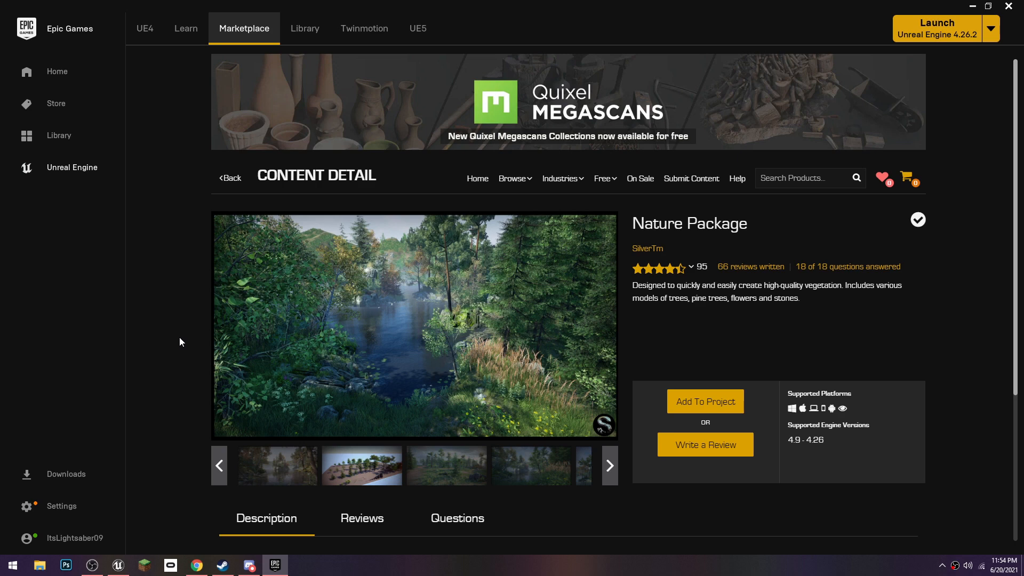
mouse_move(142, 317)
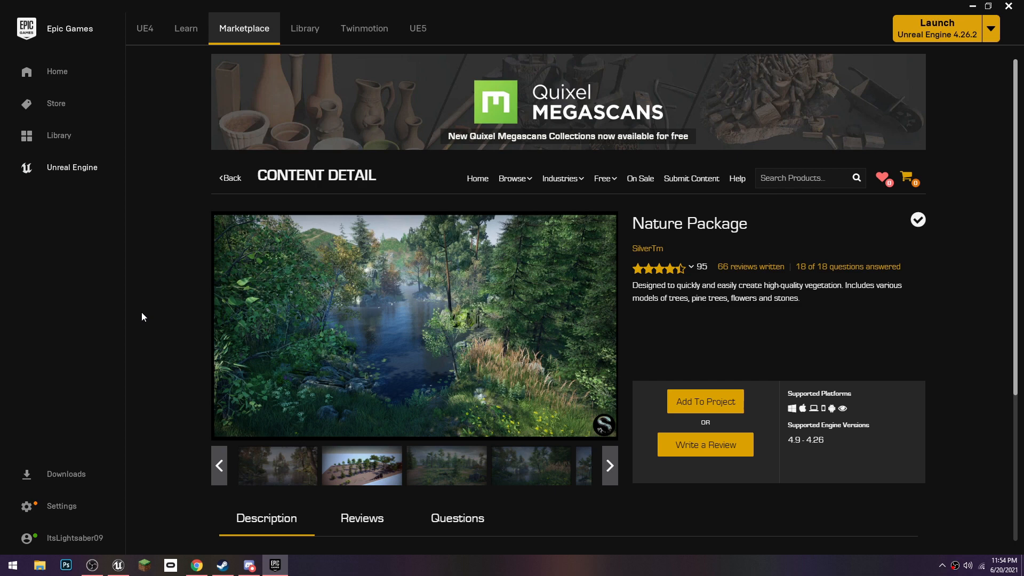
mouse_move(182, 302)
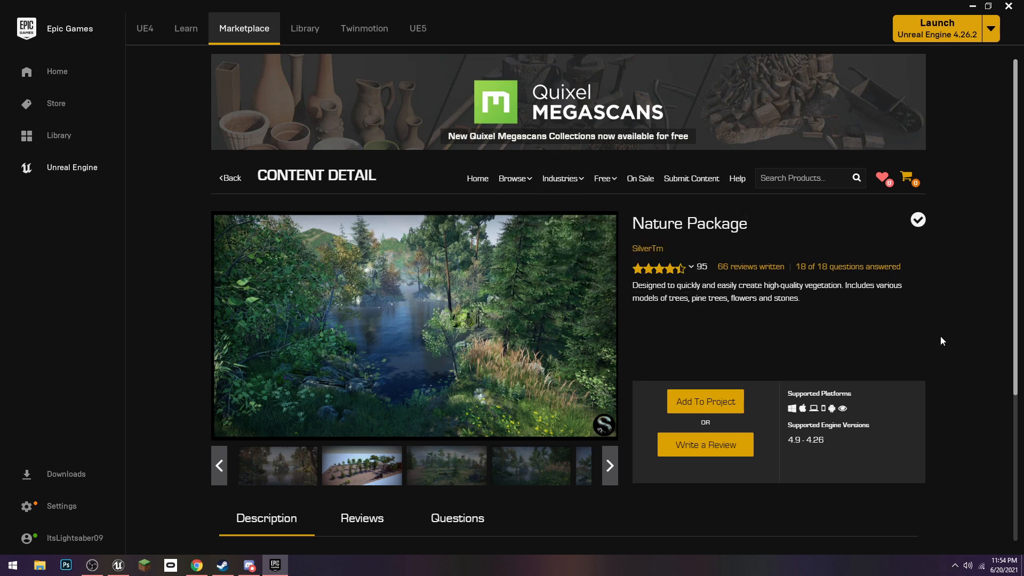
mouse_move(588, 296)
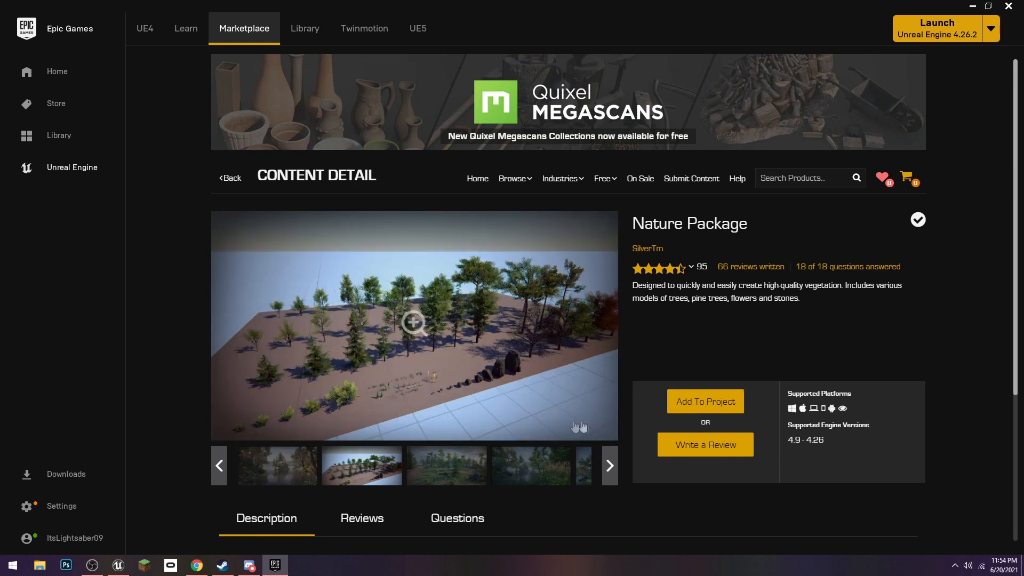
- Show the Nature Package gallery image of its trees and rocks laid out in a row
click(413, 323)
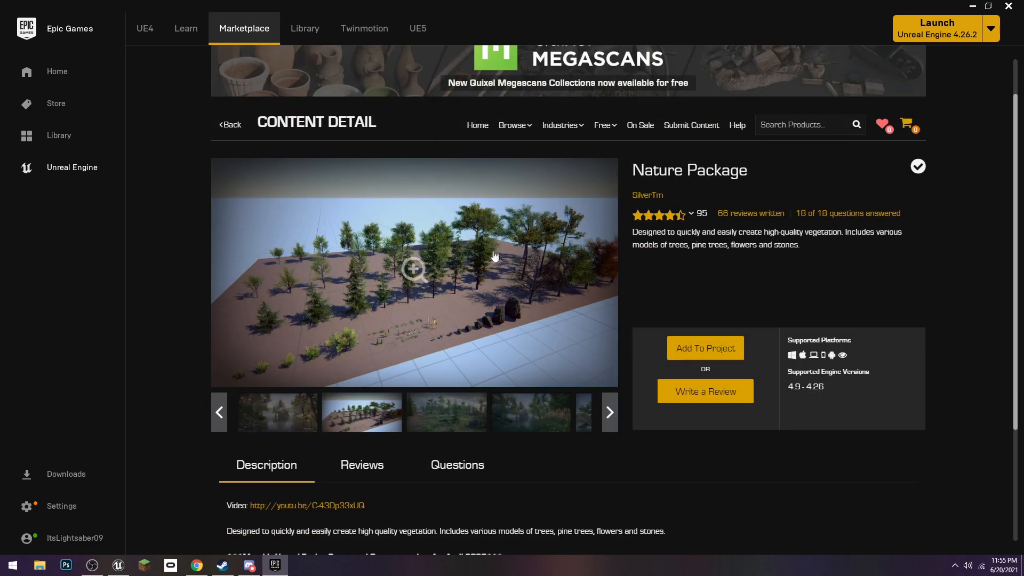
mouse_move(756, 302)
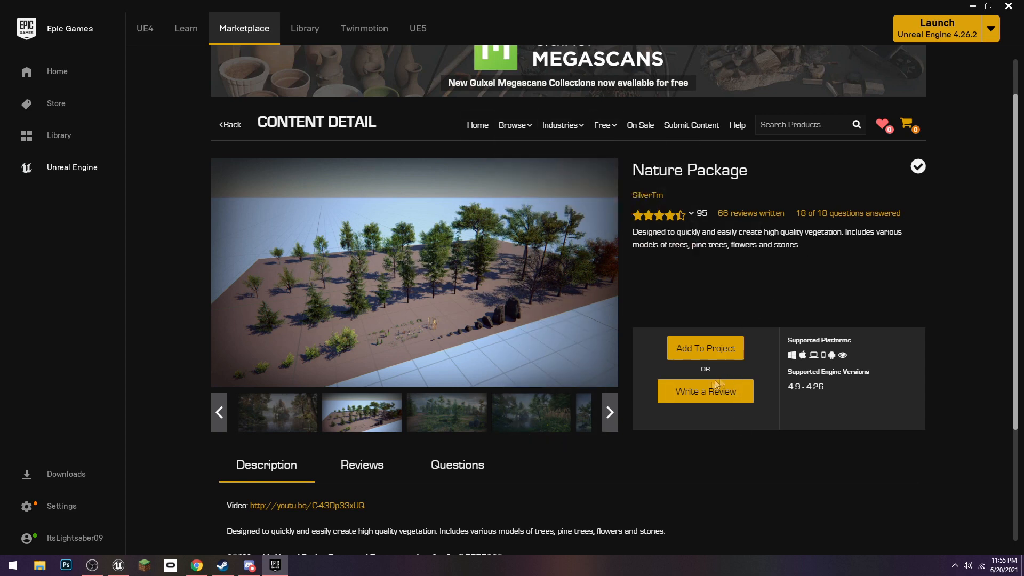
click(705, 348)
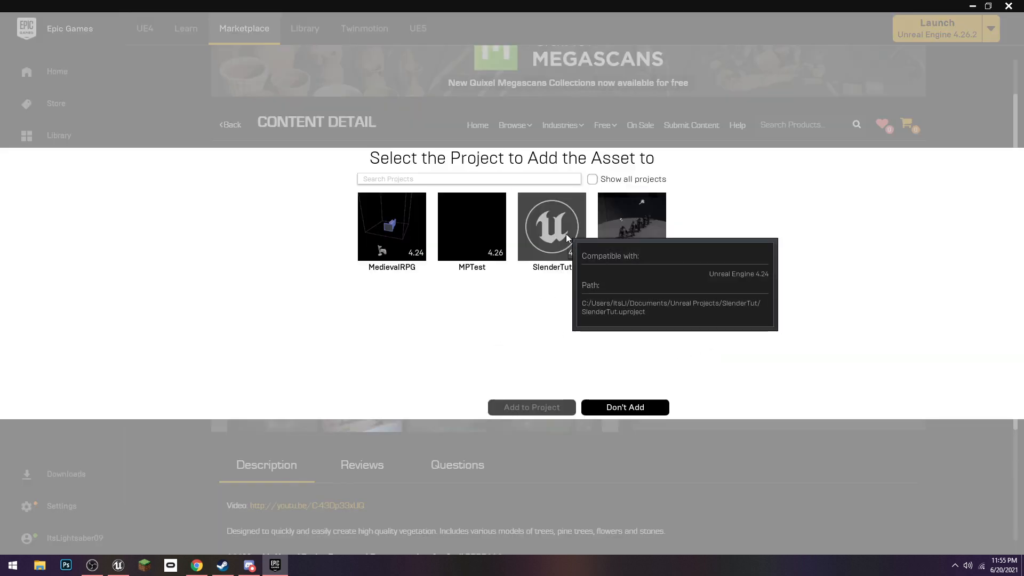
click(624, 406)
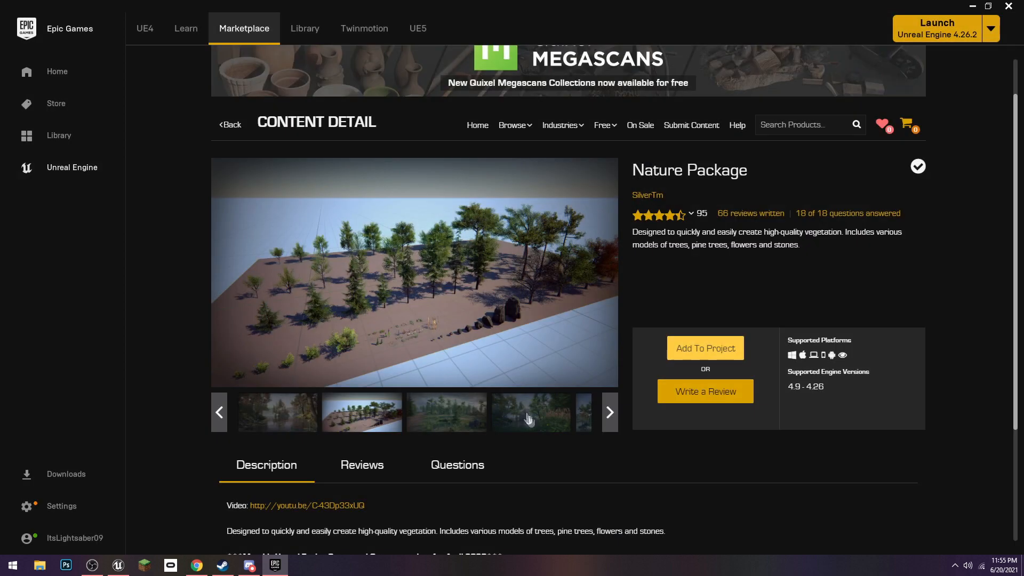
click(705, 348)
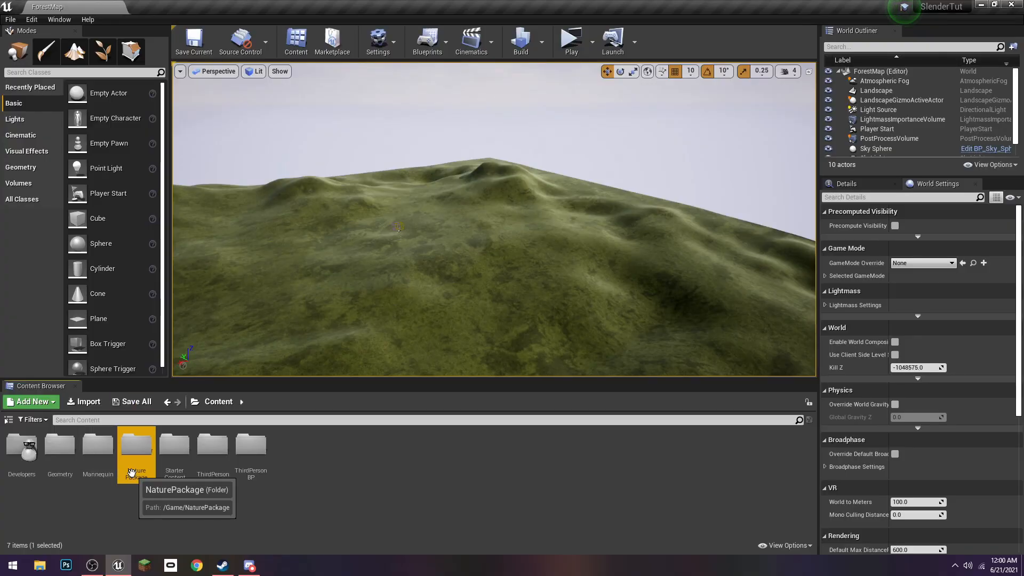
- Create a Materials folder and copy the M_Ground_Moss material into it as Moss_Grass
double_click(136, 450)
text(Mats)
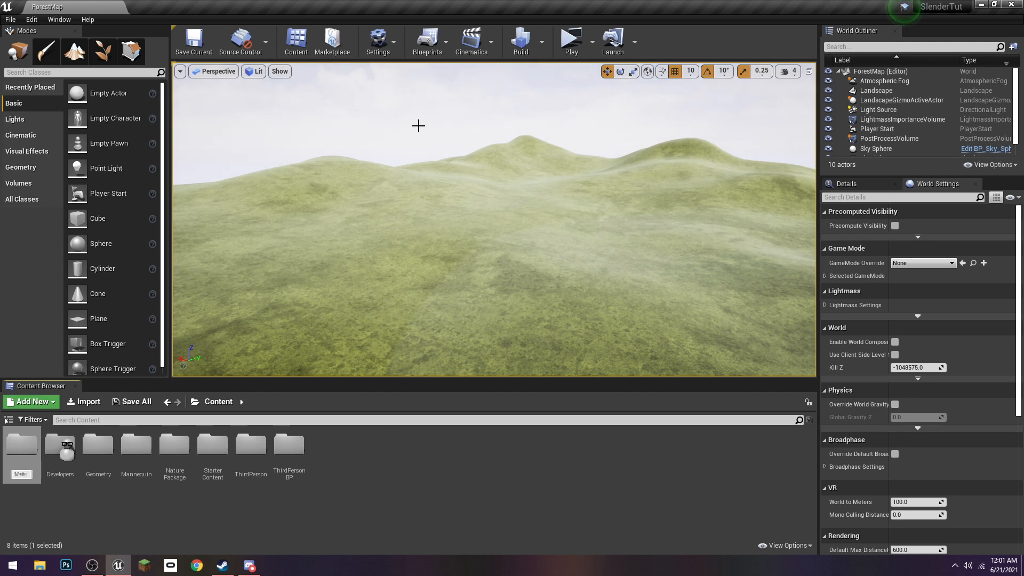
click(136, 451)
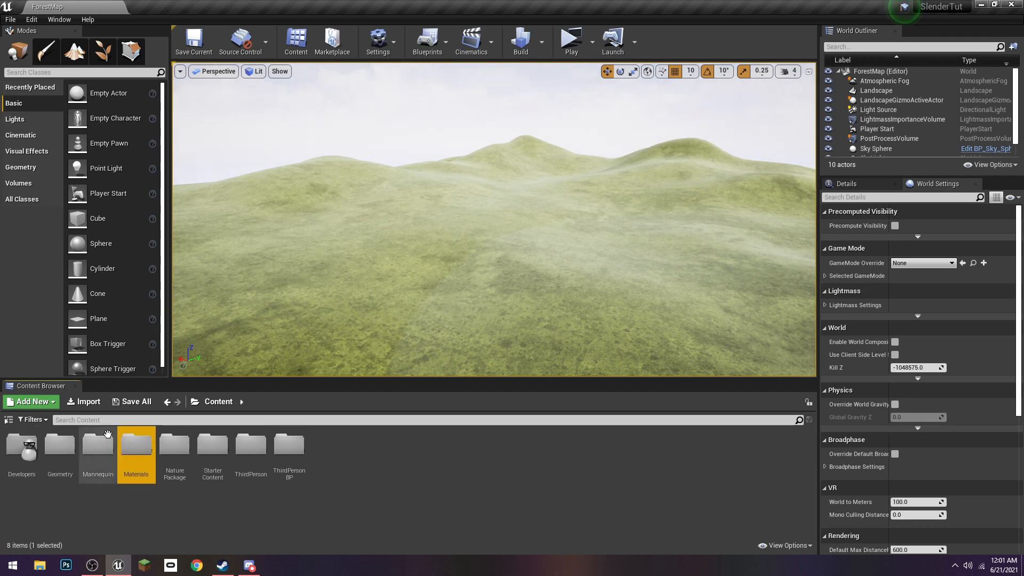
text(moss)
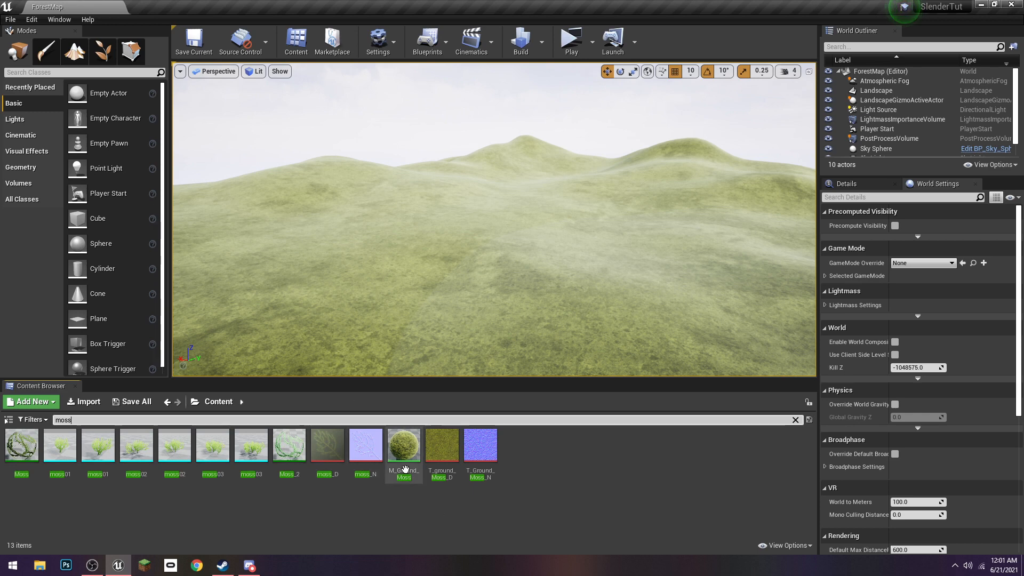
click(404, 444)
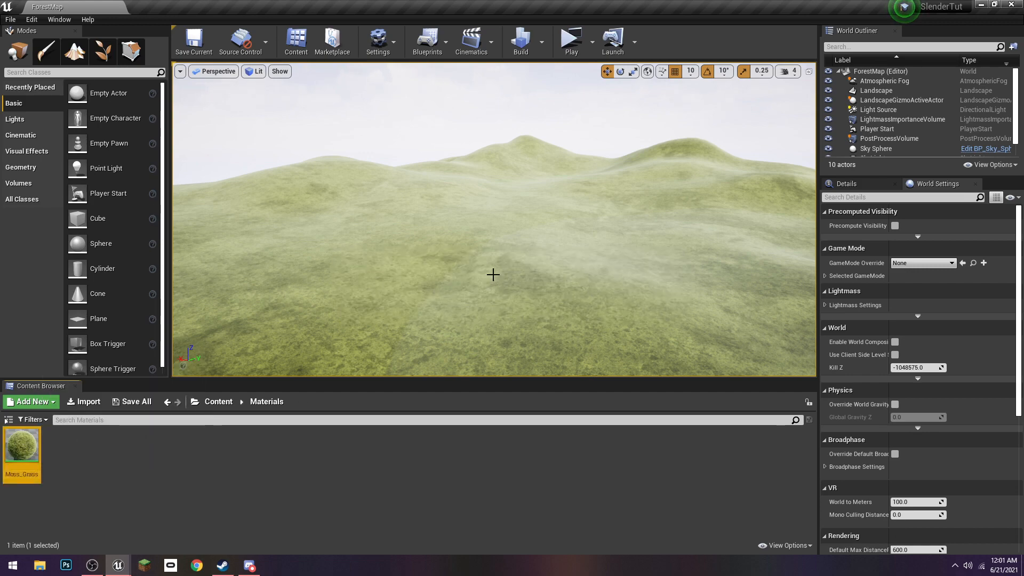
- Open Moss_Grass, delete all its graph nodes, and go back to the ForestMap level
double_click(22, 450)
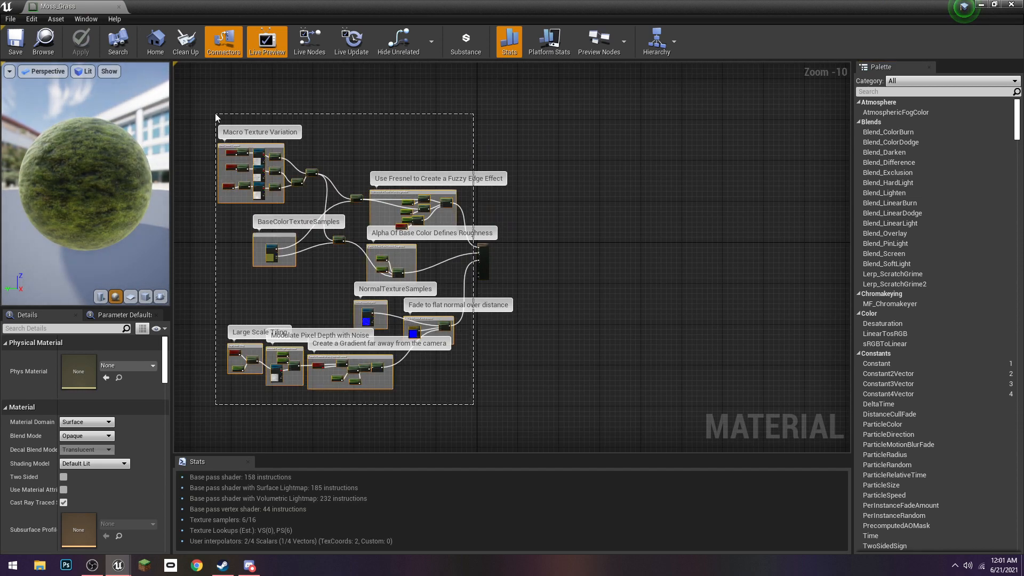
click(80, 41)
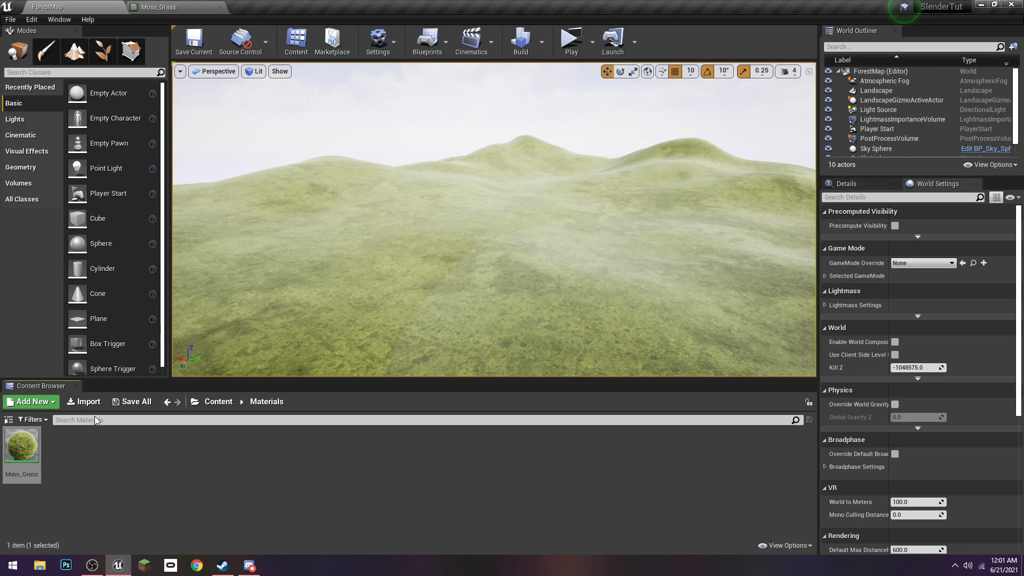
- Enable the experimental Procedural Foliage option in Editor Preferences
click(9, 19)
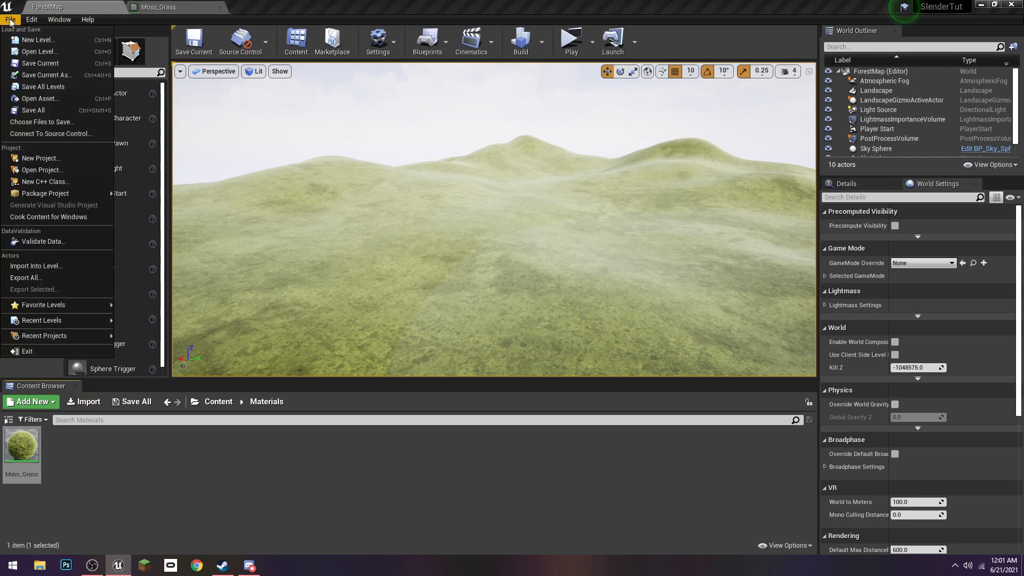
click(31, 19)
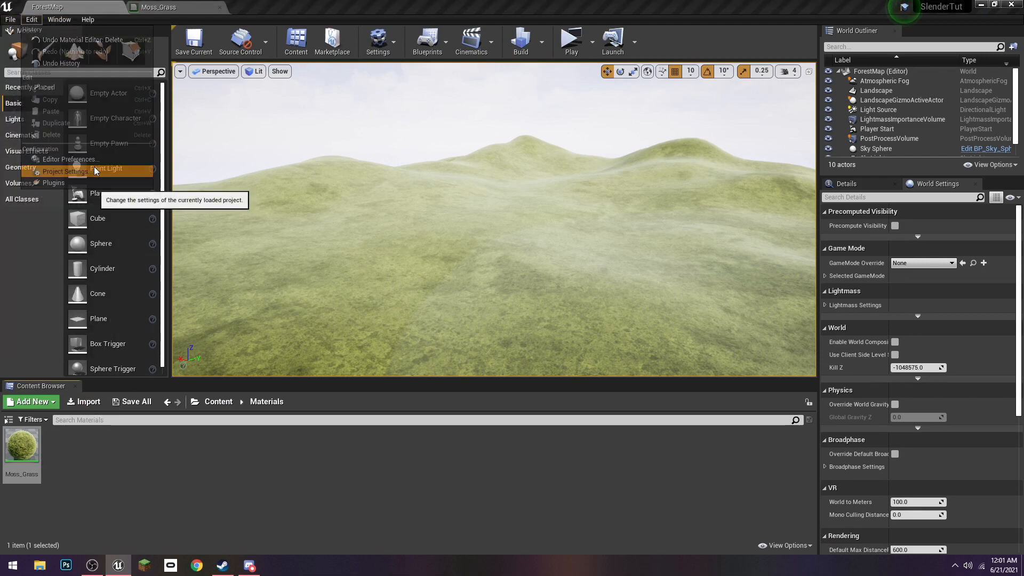
click(65, 170)
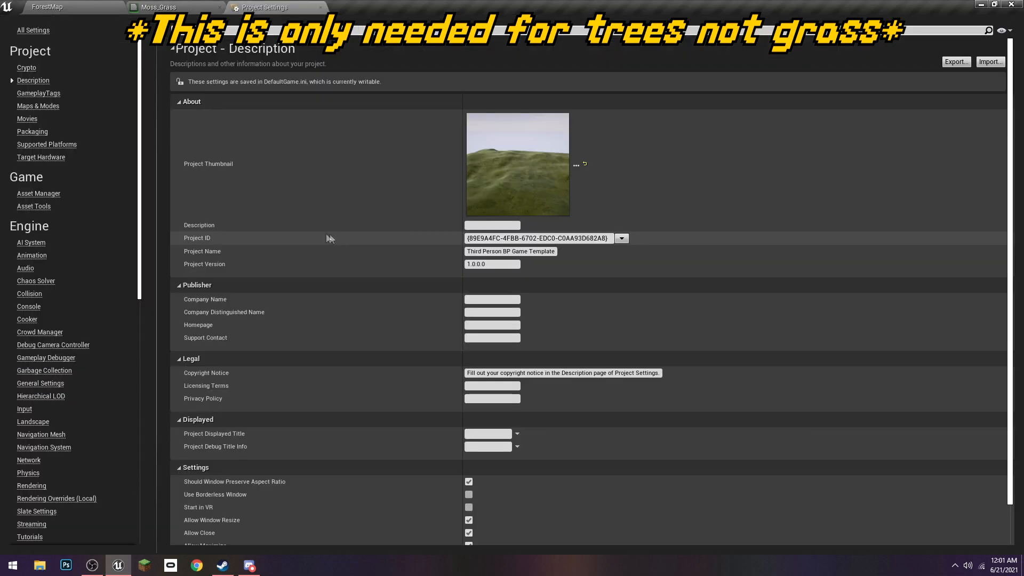
text(ex)
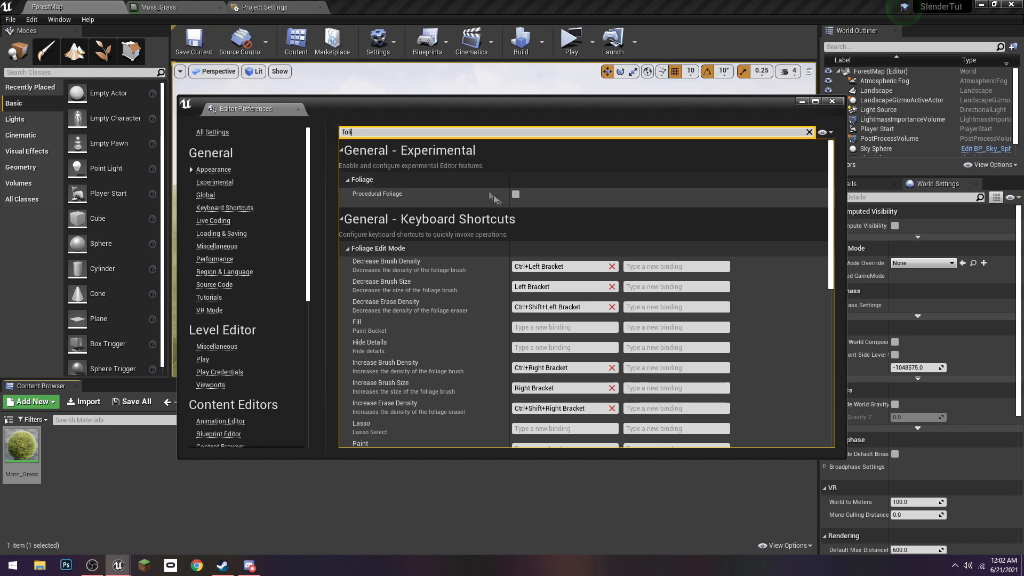
click(515, 194)
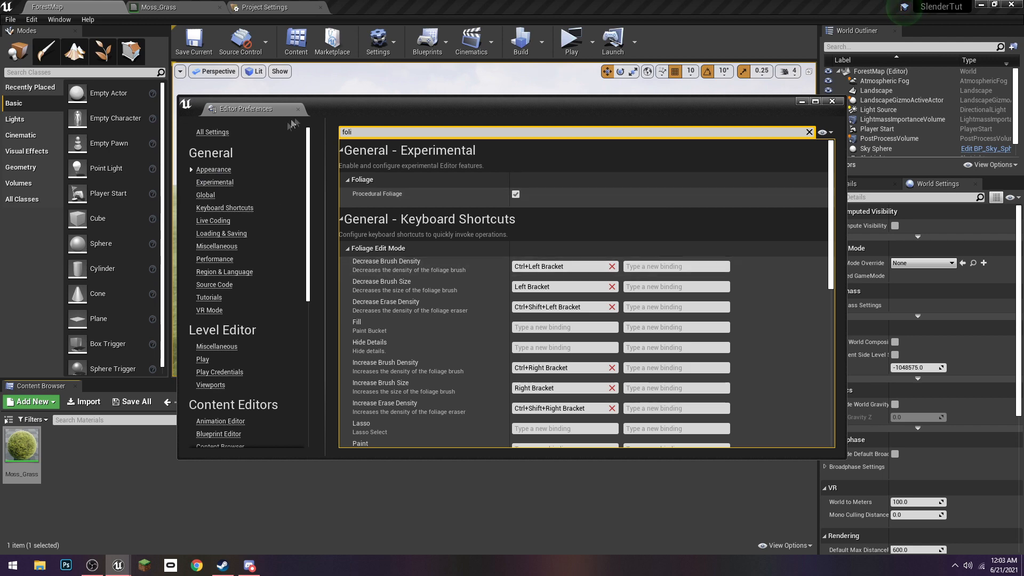
mouse_move(297, 109)
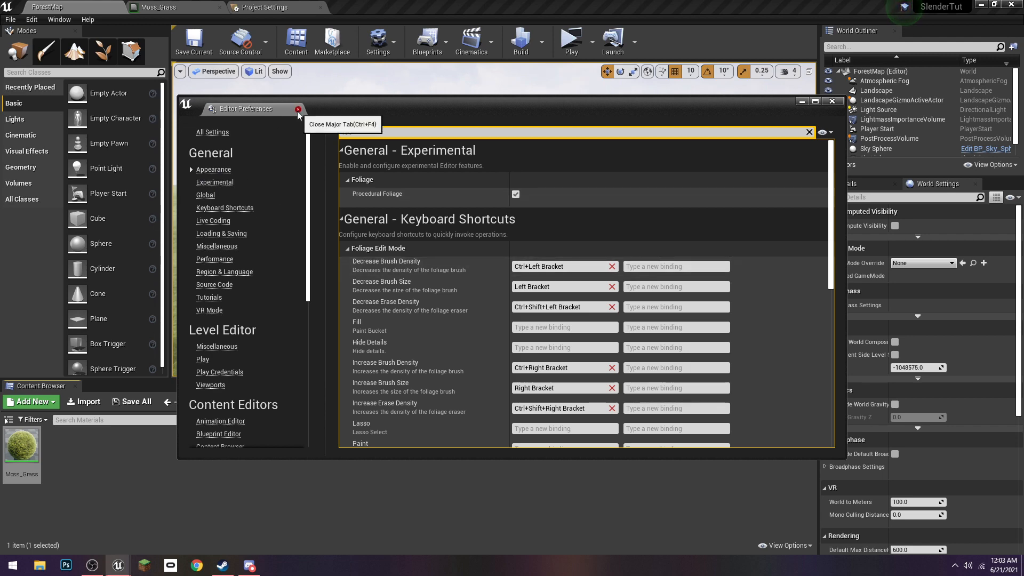
click(297, 109)
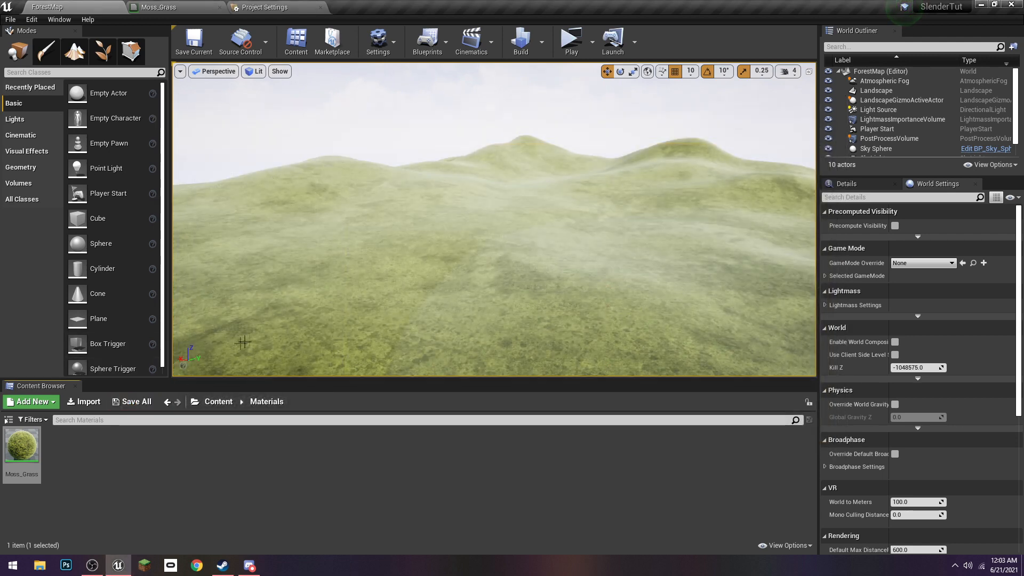
- Add a Texture Sample node to Moss_Grass with its texture set to T_ground_Moss_D
click(159, 7)
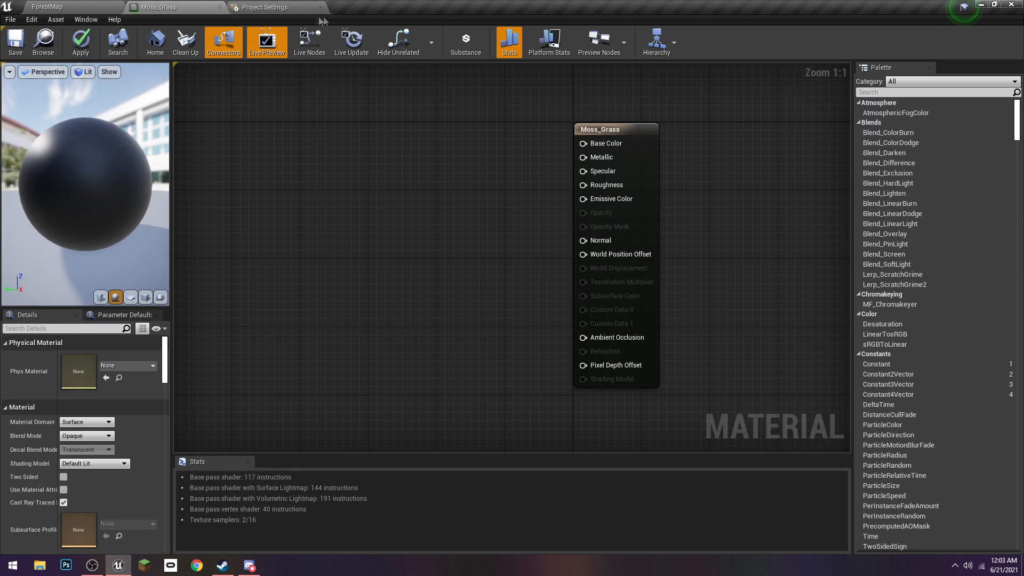
click(321, 7)
text(text)
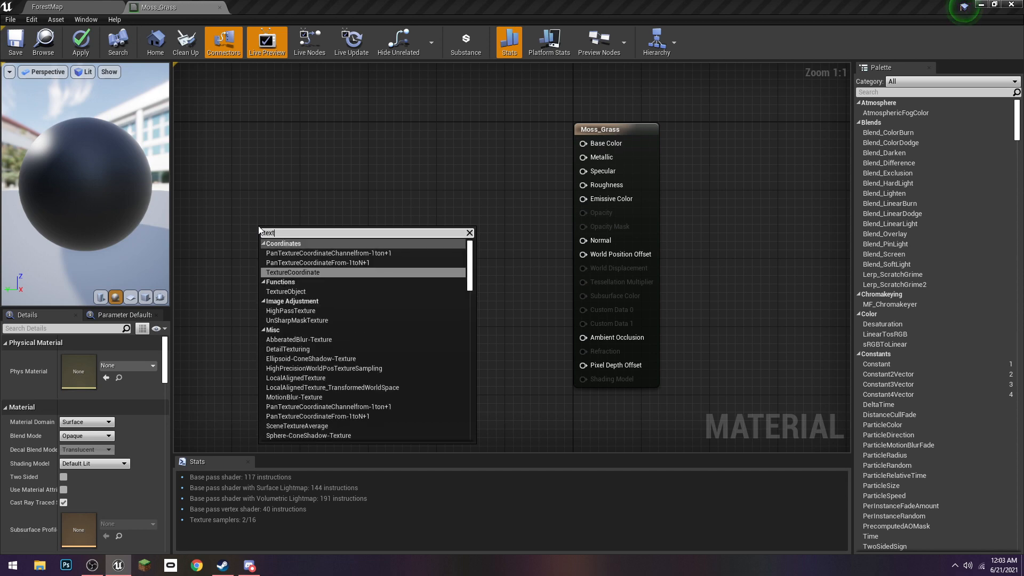
text(ure sam)
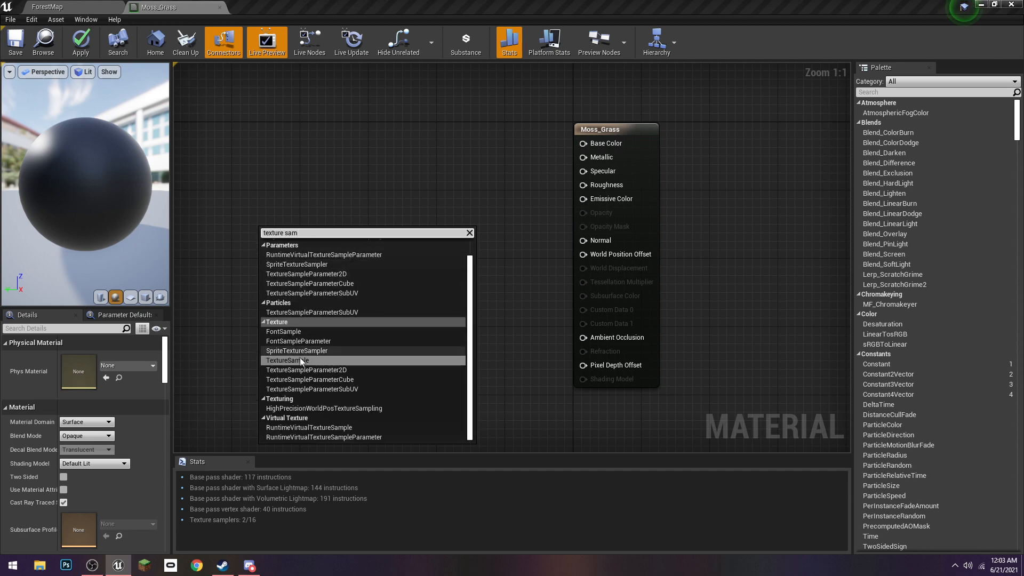
click(287, 360)
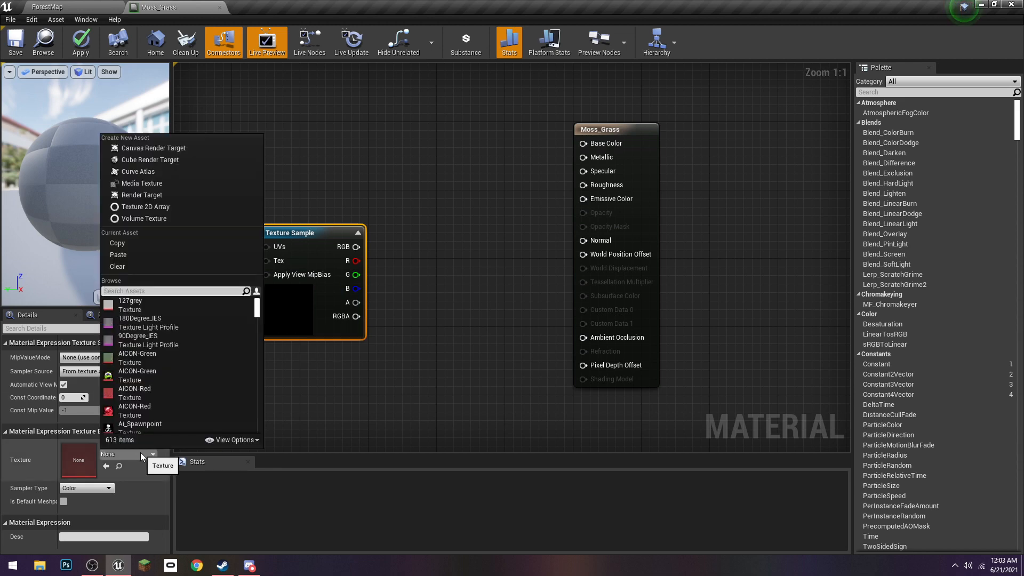
text(moss)
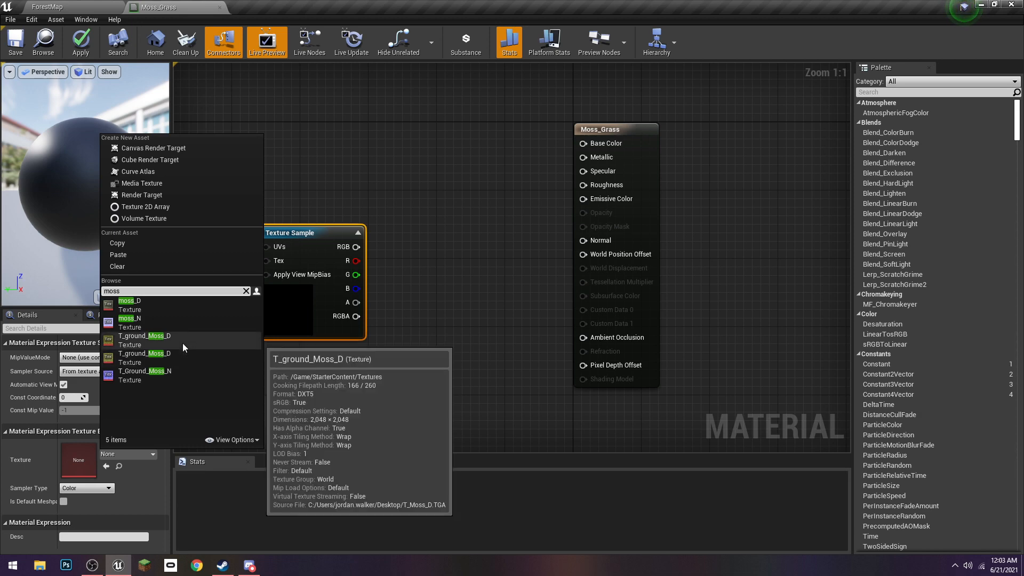
click(144, 335)
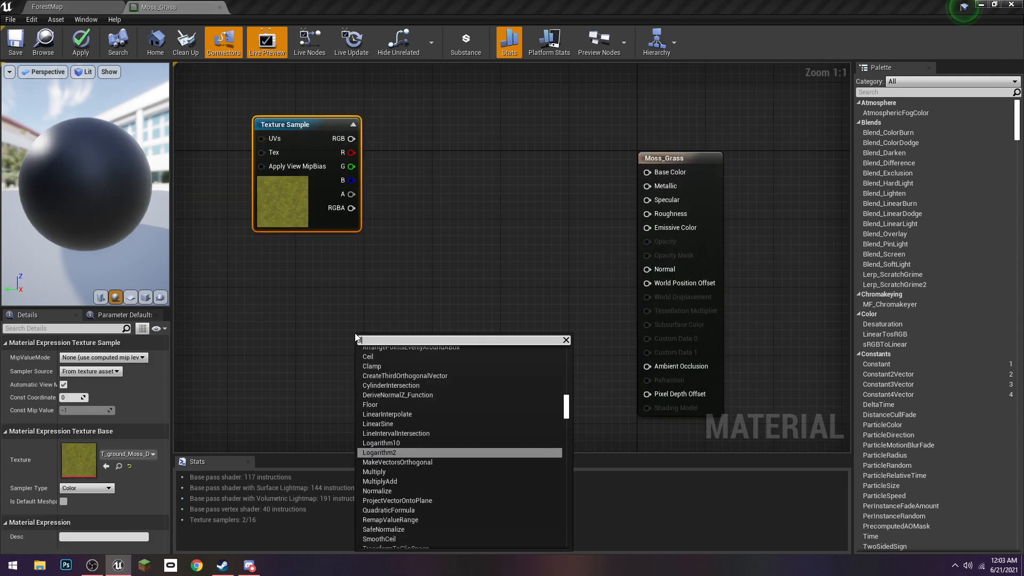
- Add a Landscape Layer Blend node with a new layer named Grass
text(landscape)
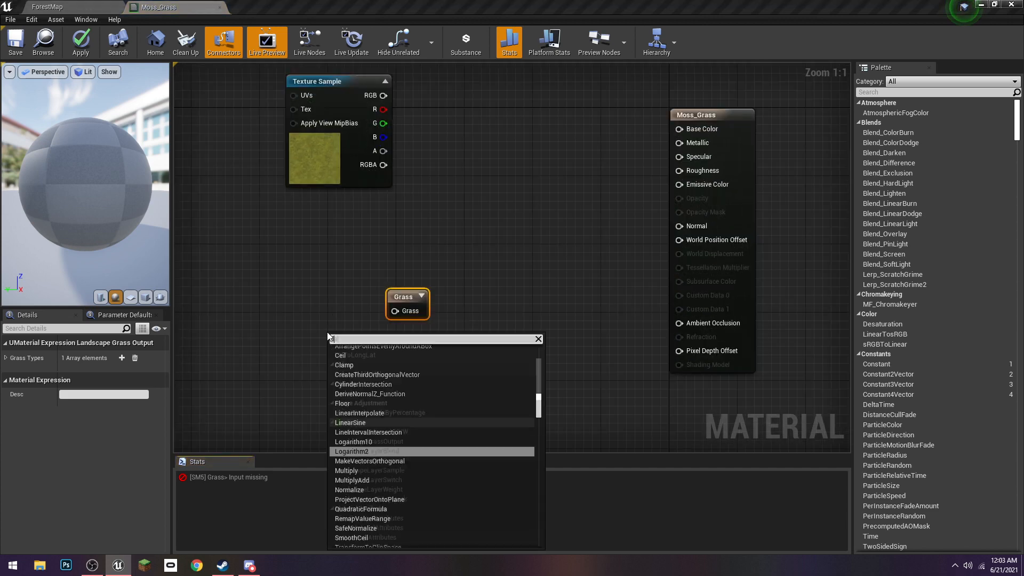
text(landcape laye)
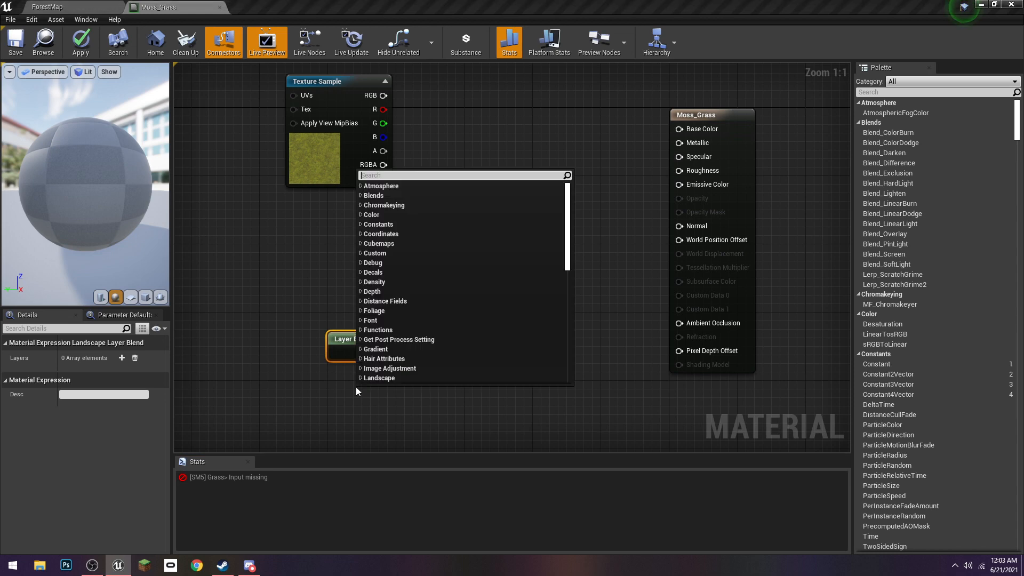
text(landscape)
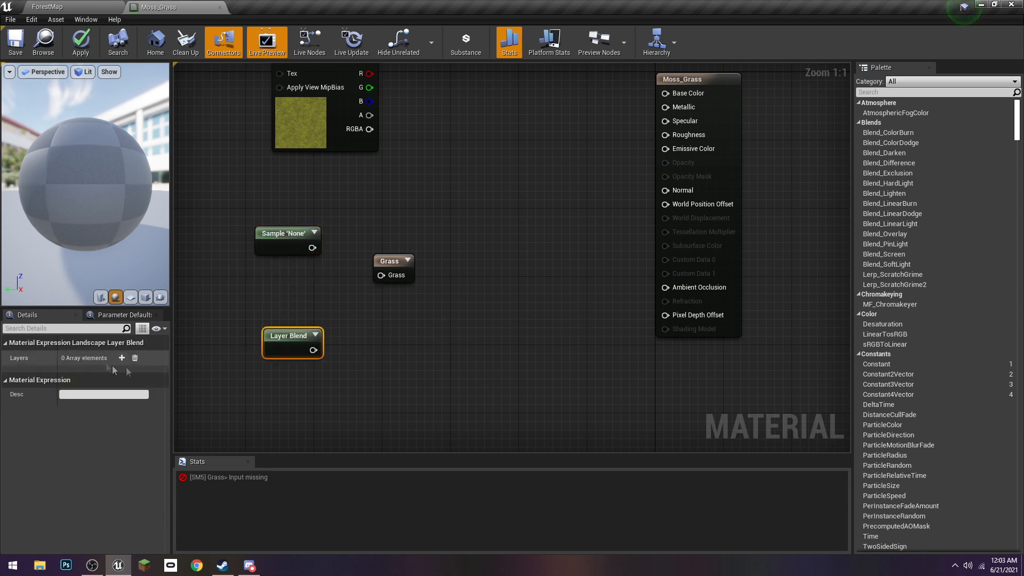
click(287, 234)
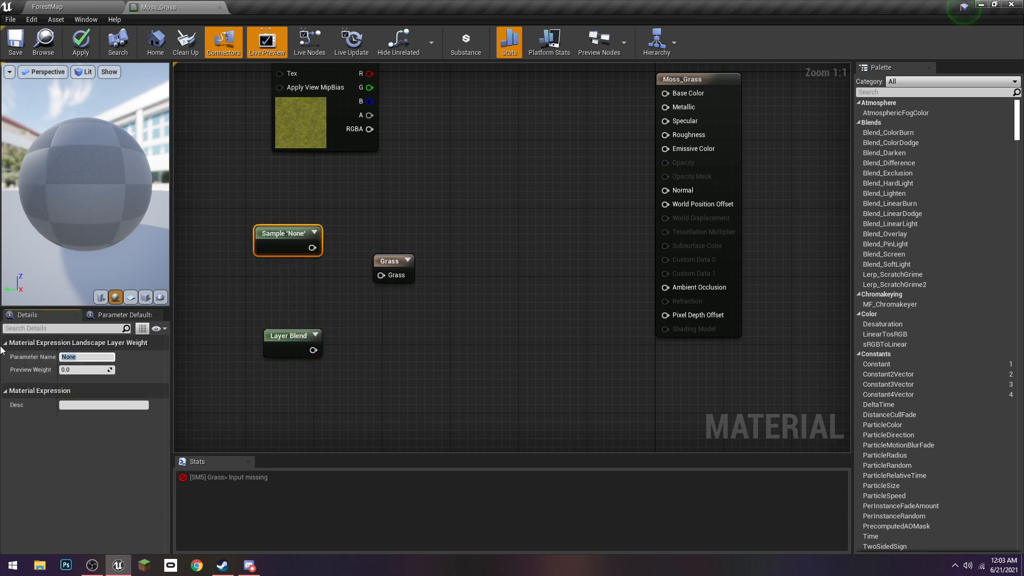
click(292, 335)
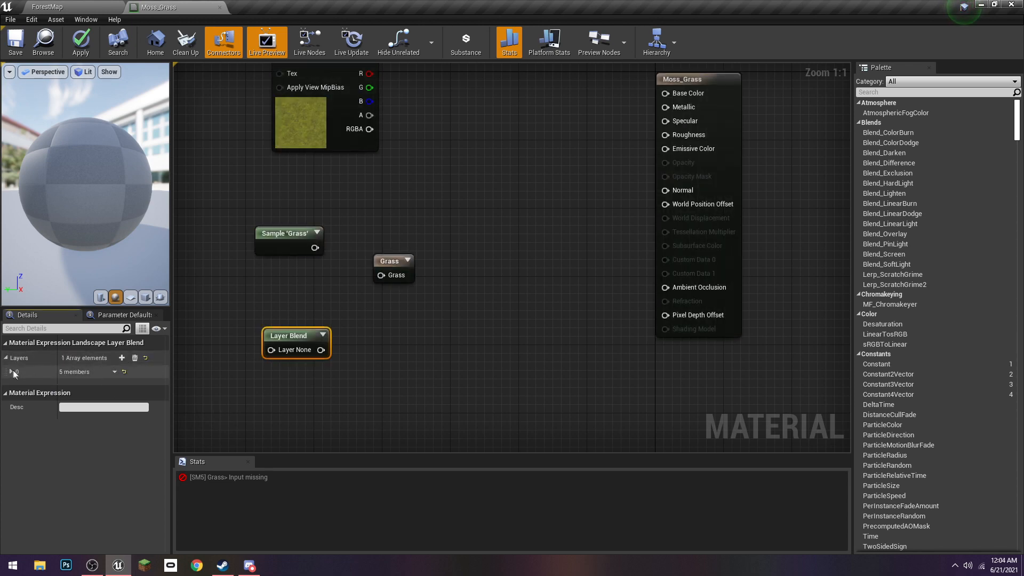
- Wire the Texture Sample RGB into the Grass layer and the blend output into Base Color
click(14, 371)
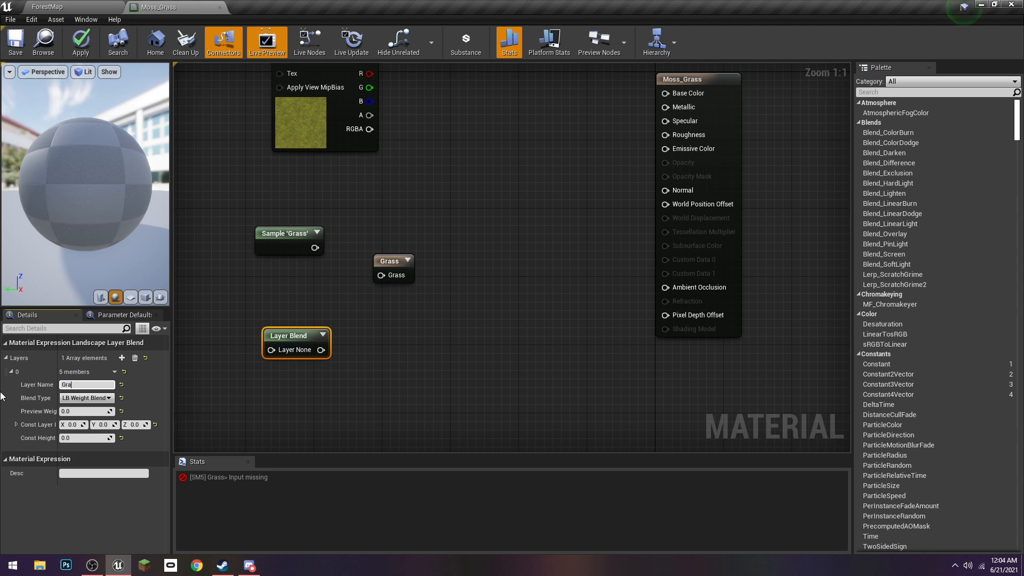
drag(315, 246, 377, 274)
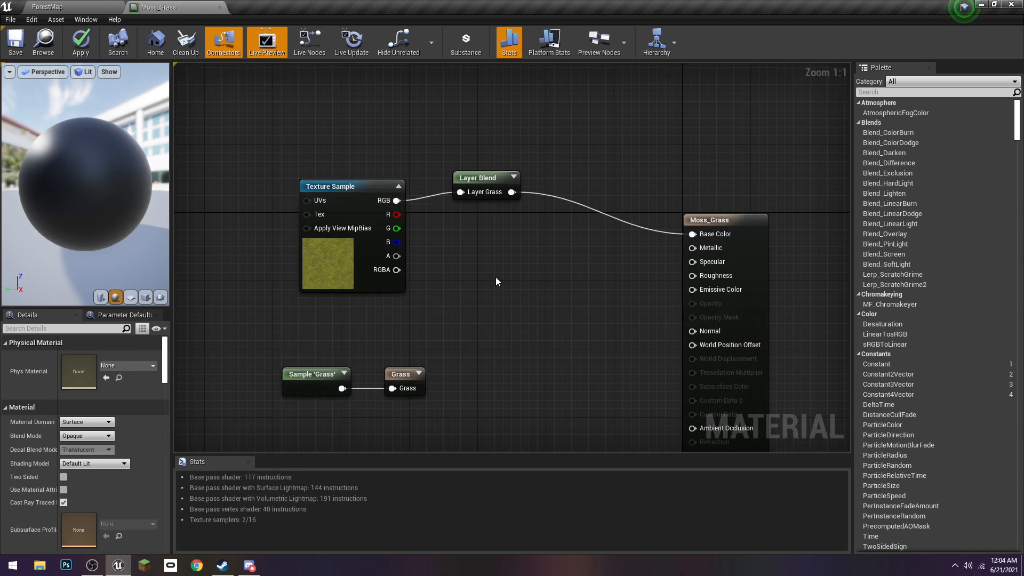
click(330, 186)
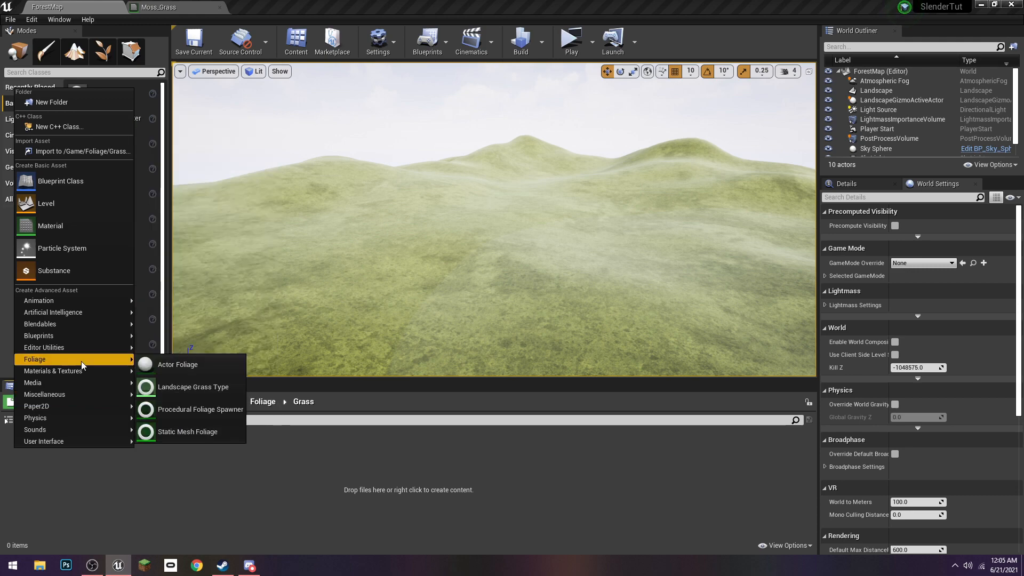
- Create a Landscape Grass Type asset named LandscapeGrass in the Foliage Grass folder
click(193, 386)
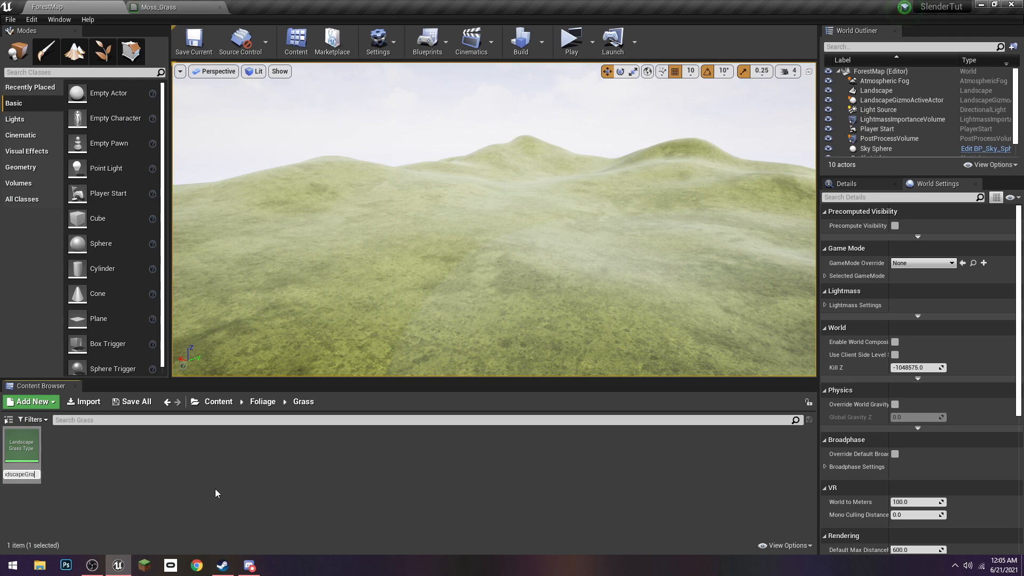
click(22, 444)
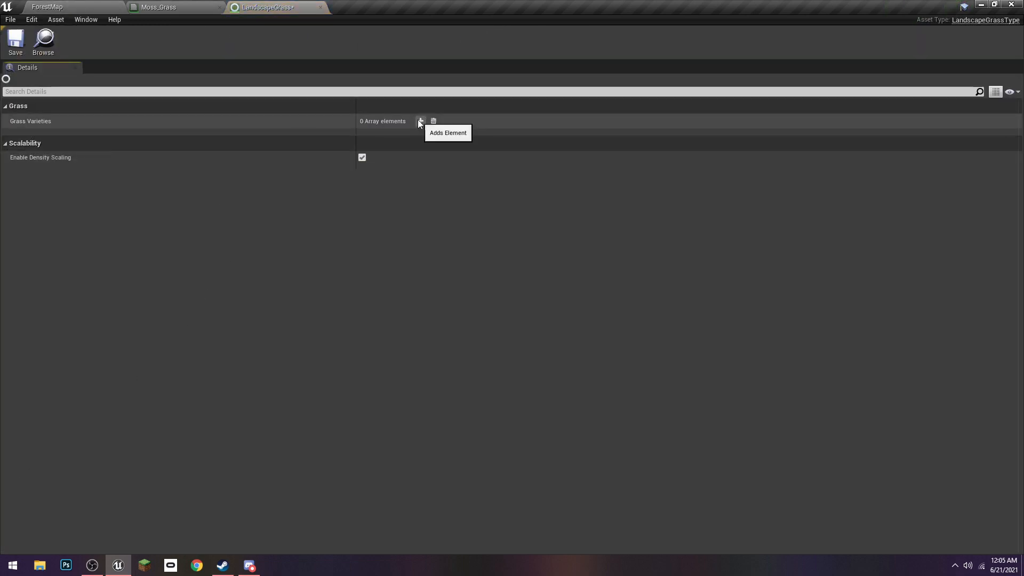
- Add two grass varieties to LandscapeGrass and search the rock meshes for the second one
click(421, 121)
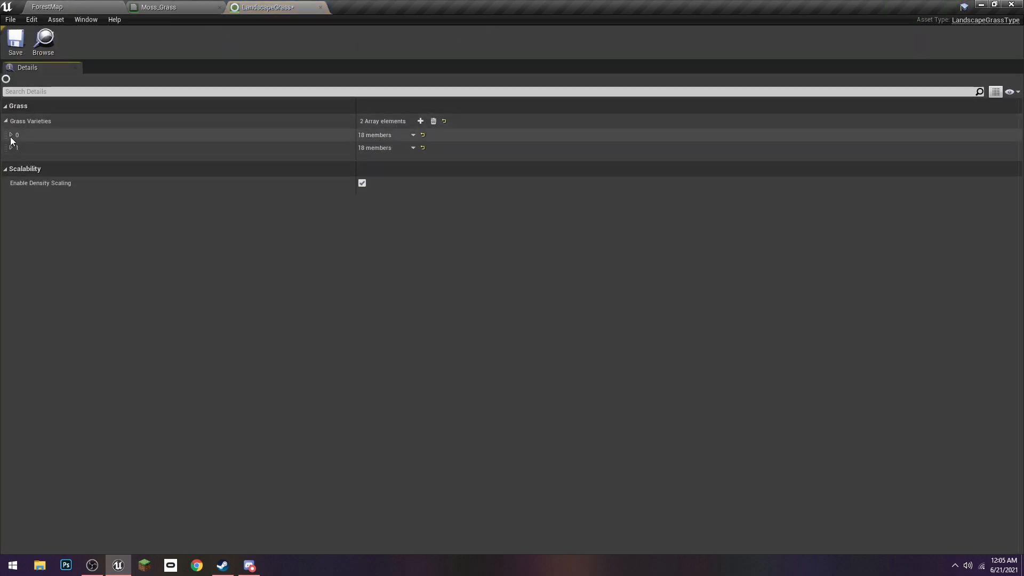
click(10, 134)
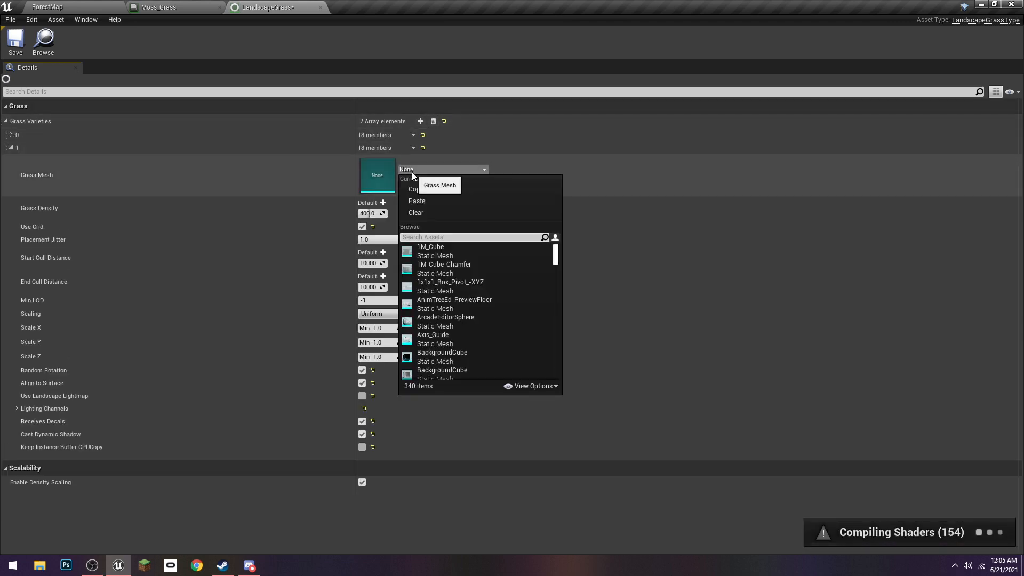
text(rock)
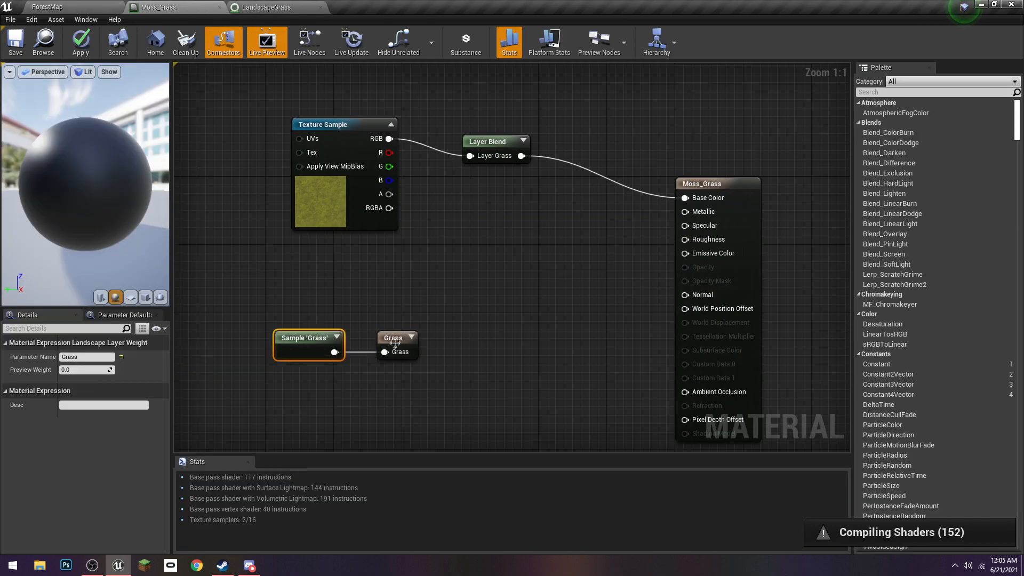
- Set the Grass output's Grass Type to LandscapeGrass, then apply and save the material
click(396, 338)
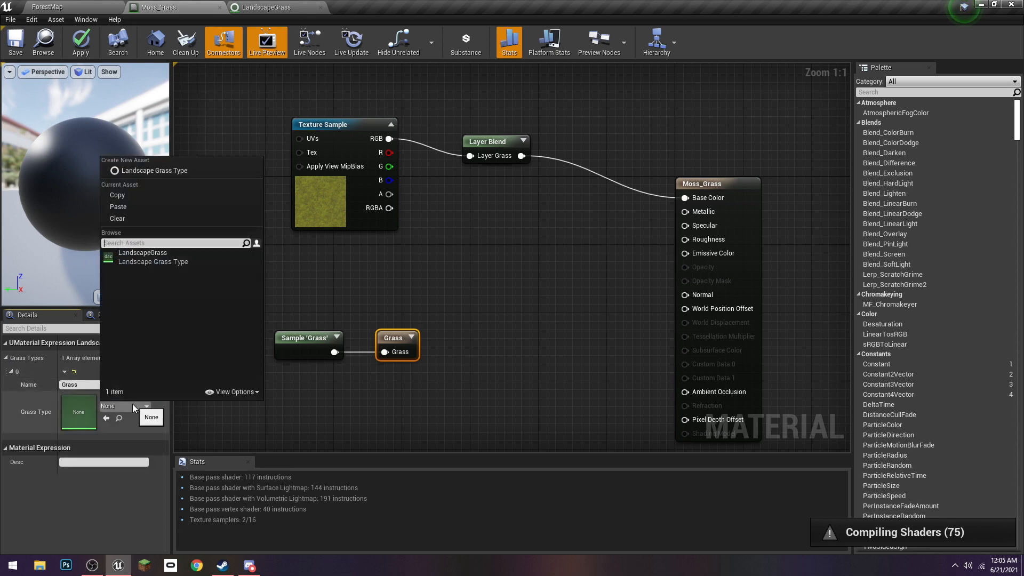
click(142, 252)
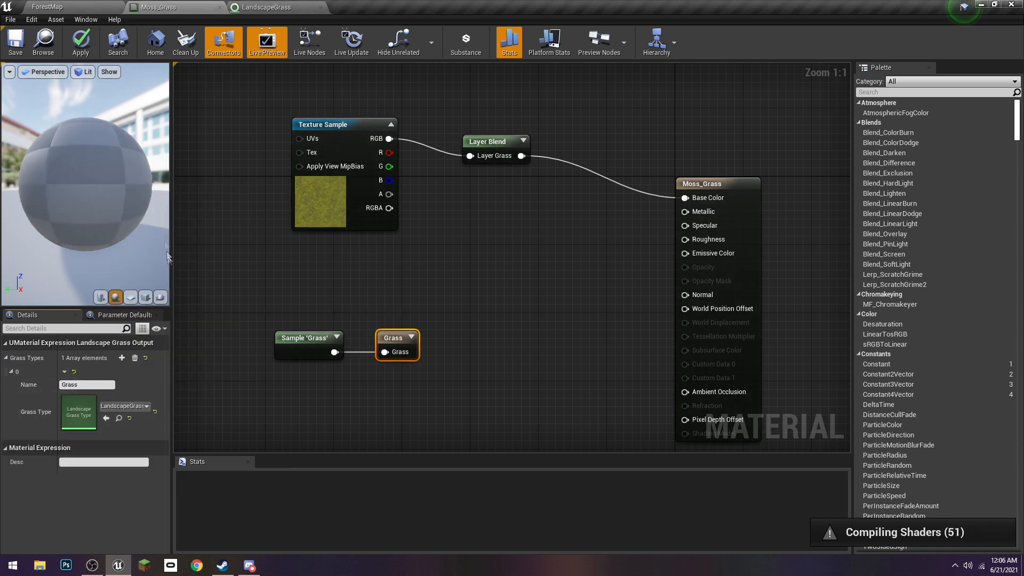
click(80, 42)
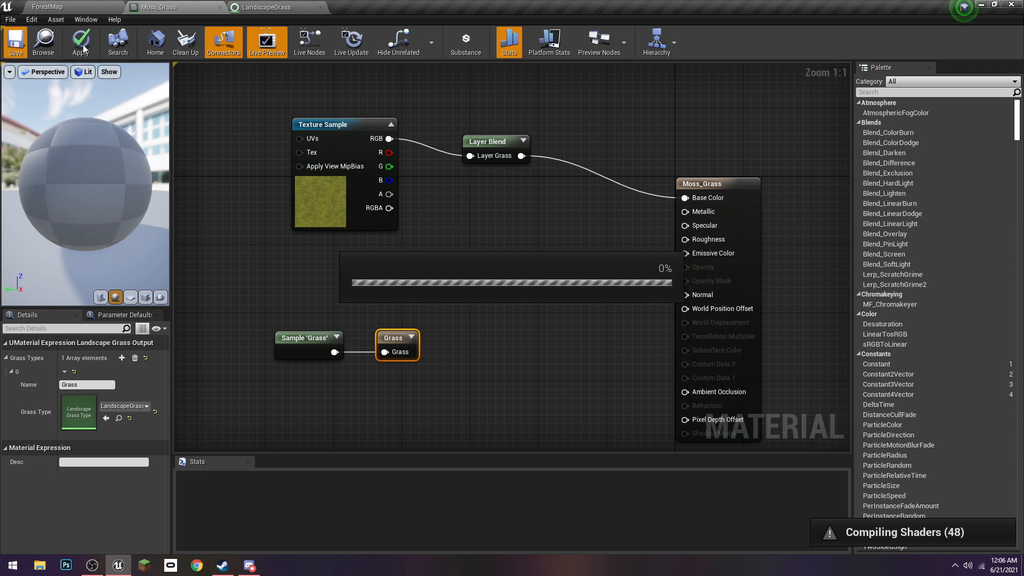
click(15, 42)
text(Moss)
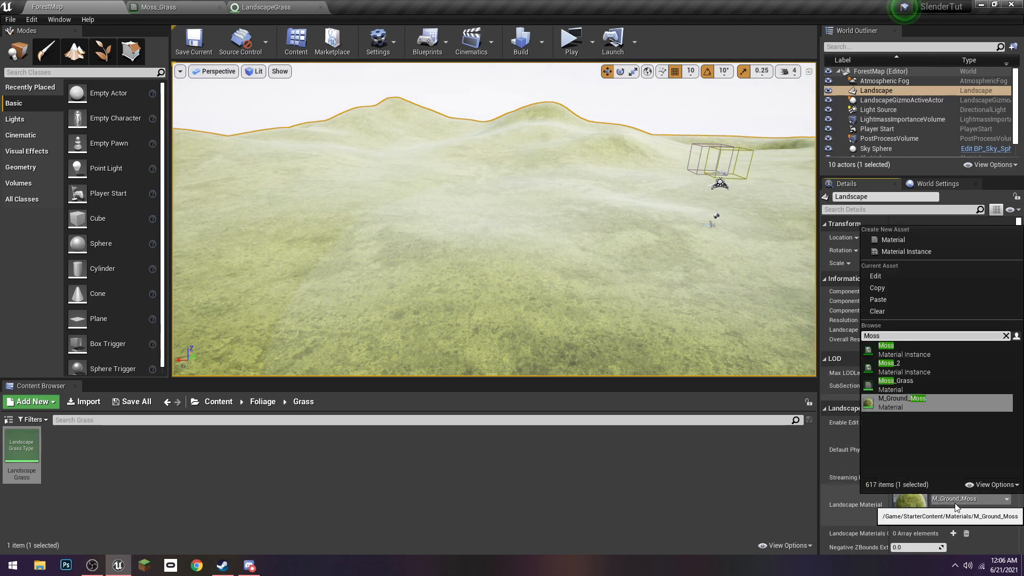
- Set the landscape's Landscape Material to Moss_Grass and save the material
click(897, 380)
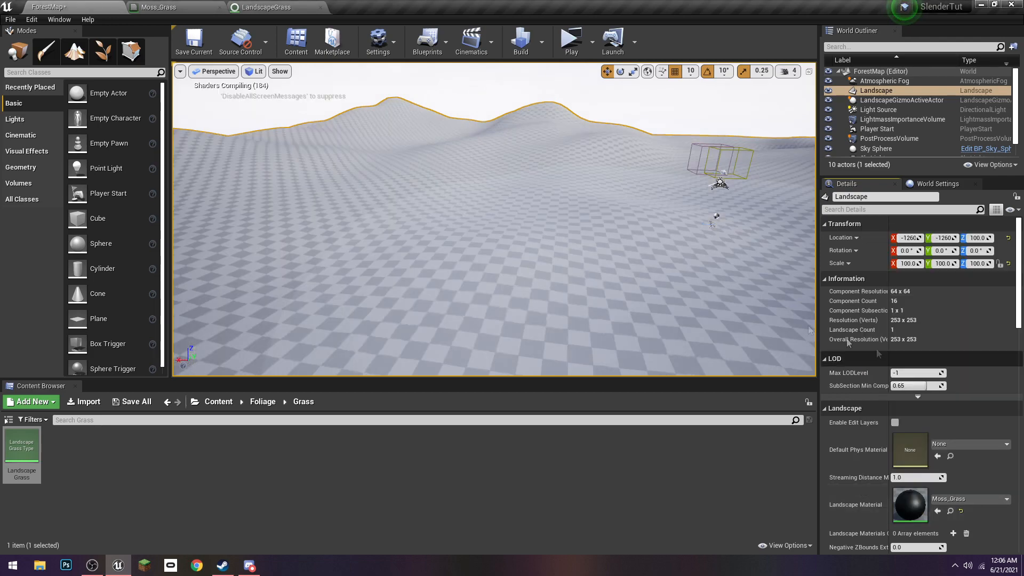
click(172, 8)
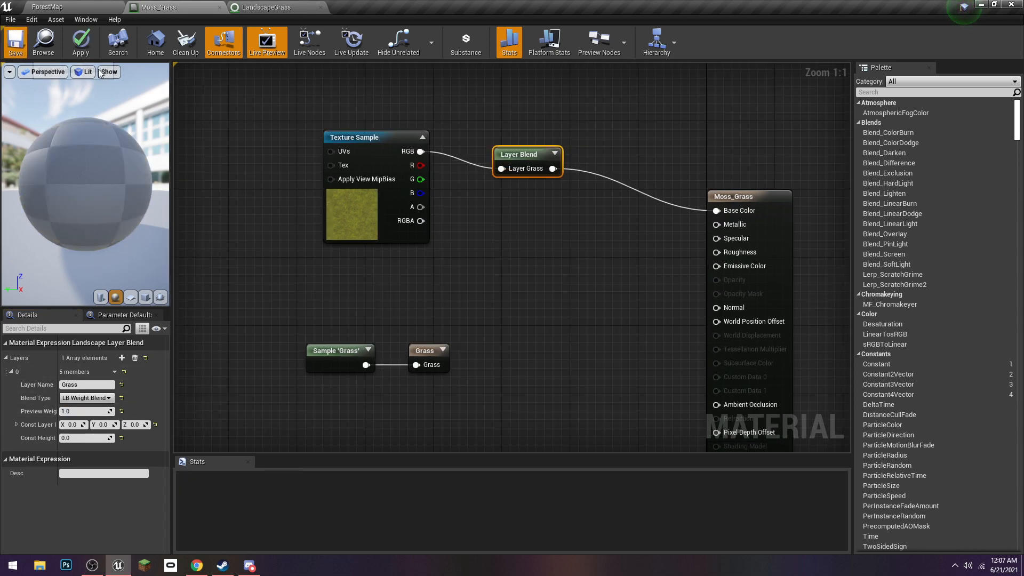
click(15, 42)
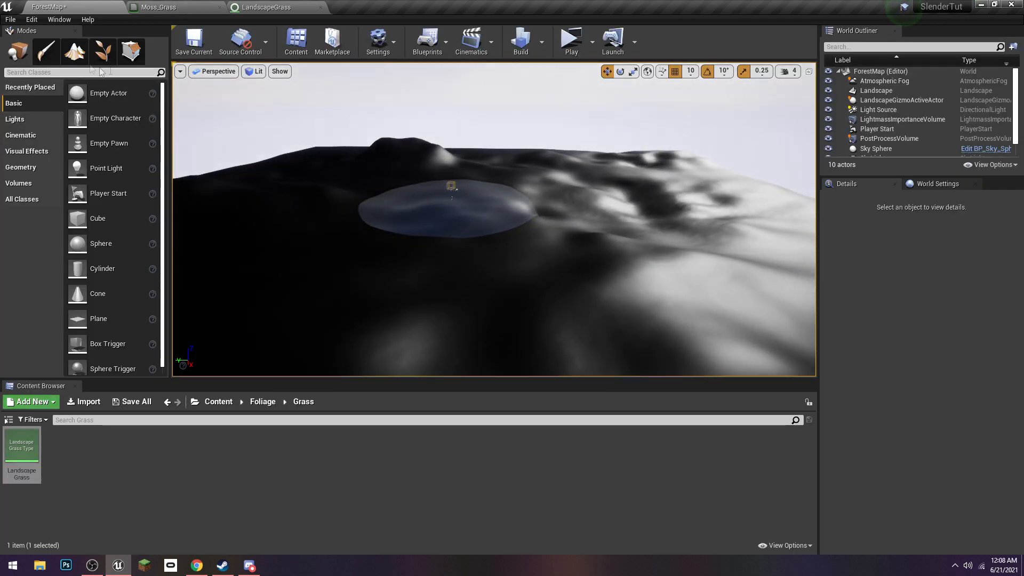
- Enter Landscape Paint mode and choose Weight-Blended Layer (normal) info for the Grass layer
click(74, 51)
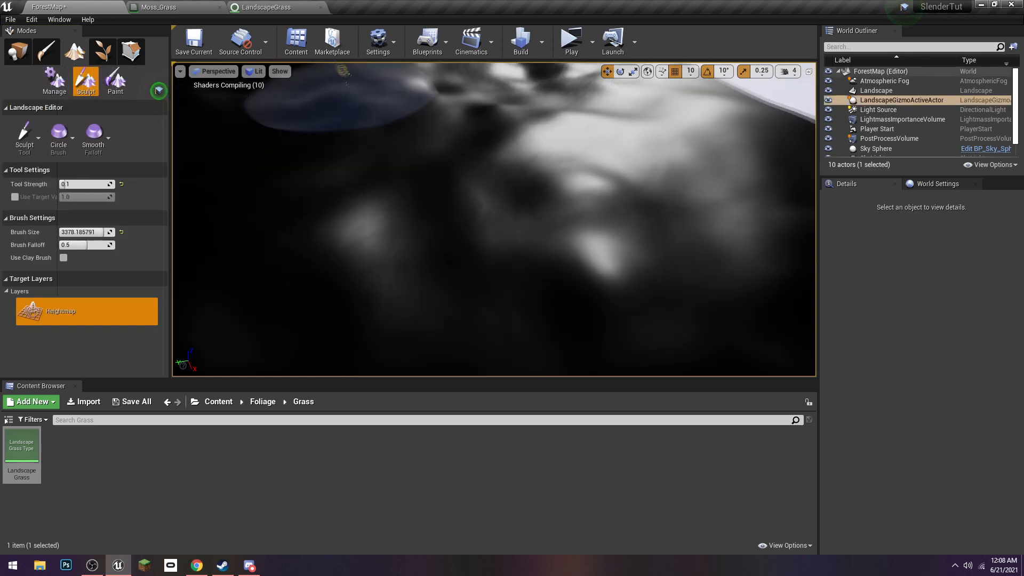
click(115, 80)
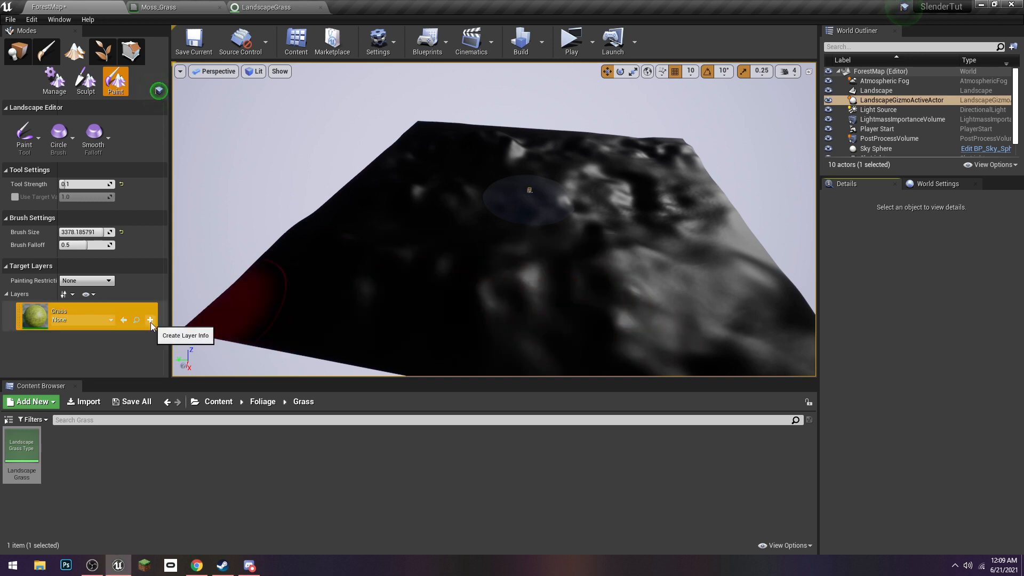
click(149, 319)
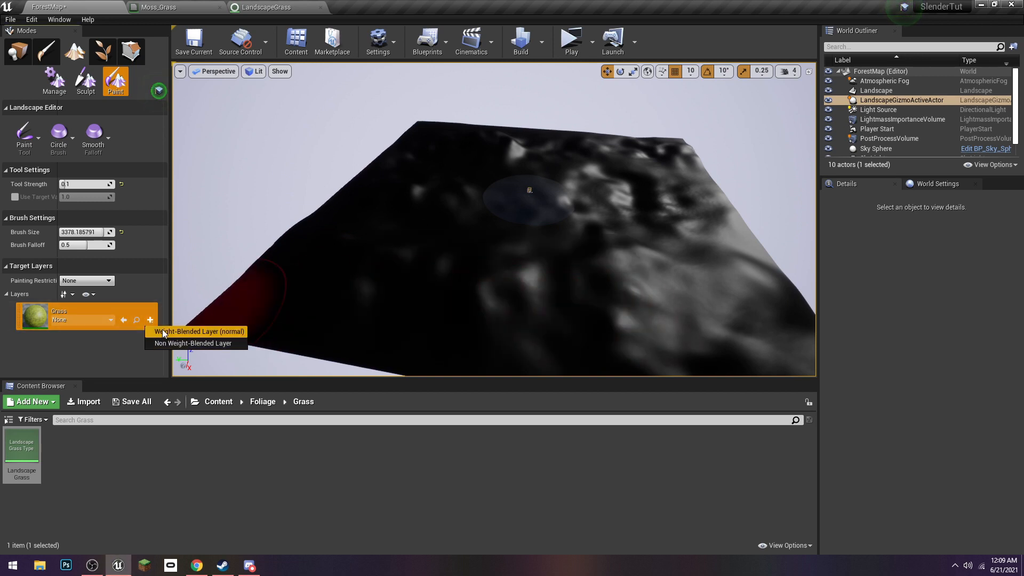
click(199, 332)
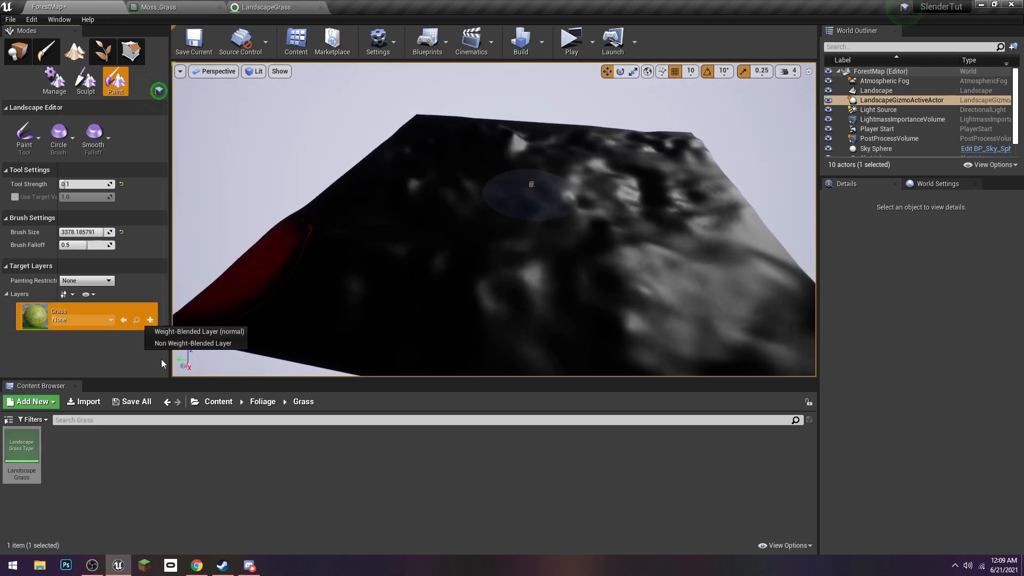
click(199, 331)
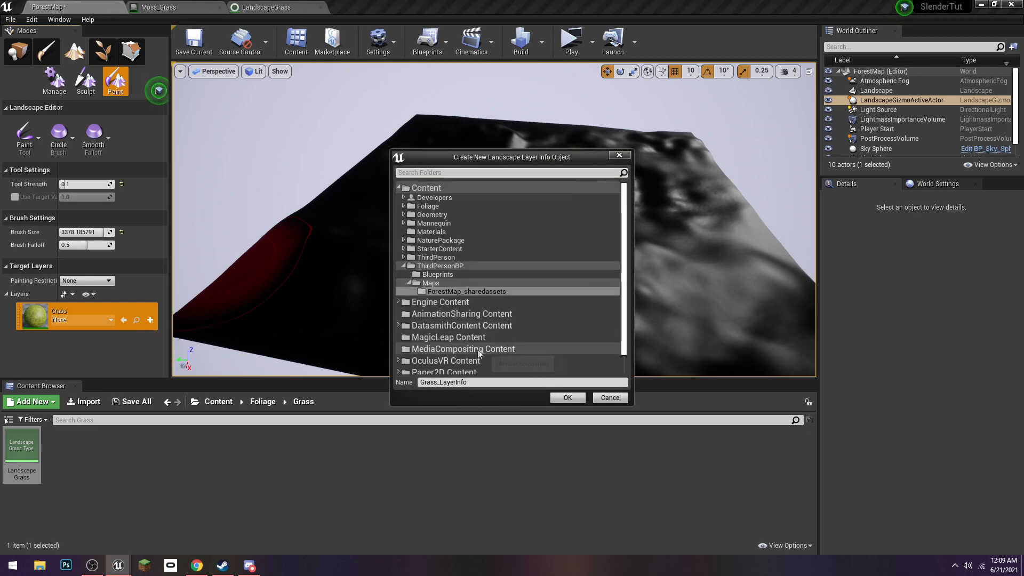
mouse_move(569, 399)
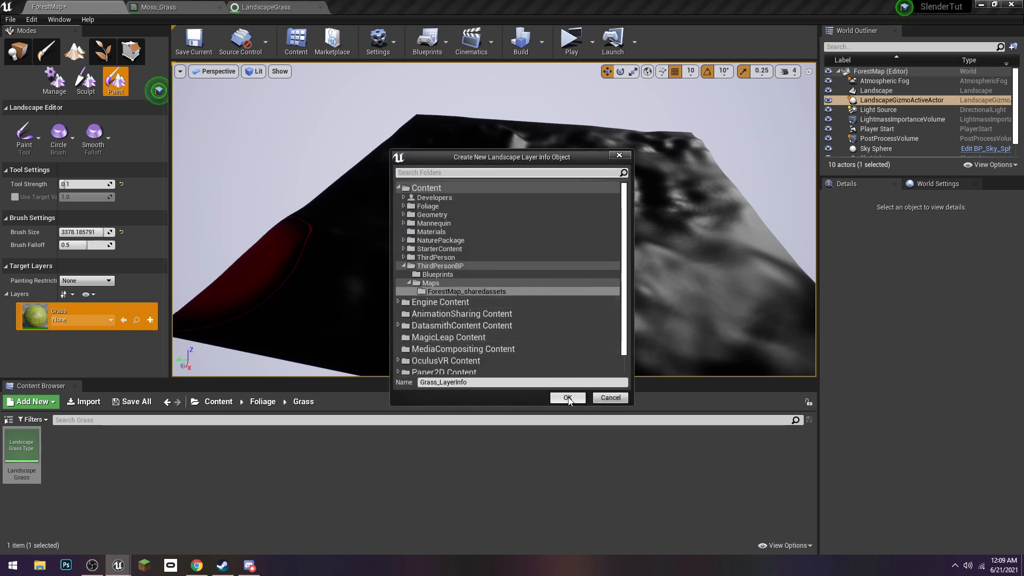
- Confirm creating Grass_LayerInfo, dismiss the warning and paint the moss texture onto the landscape
click(567, 398)
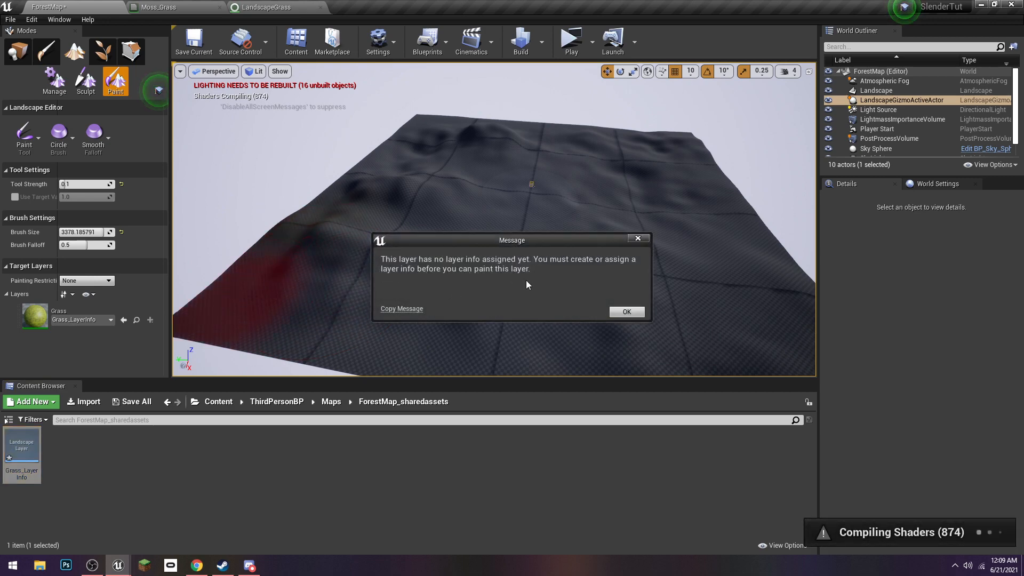
mouse_move(431, 290)
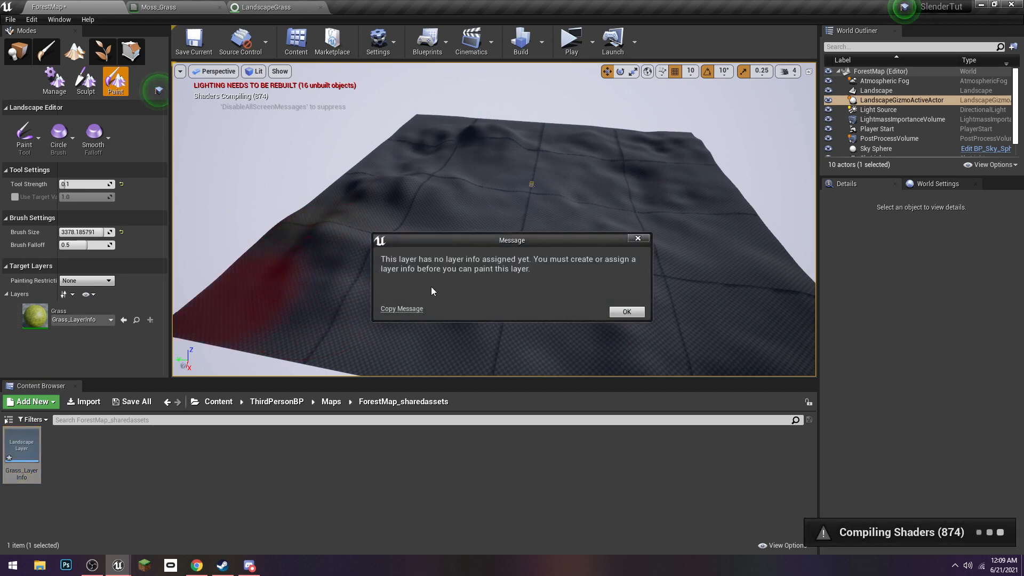
click(625, 311)
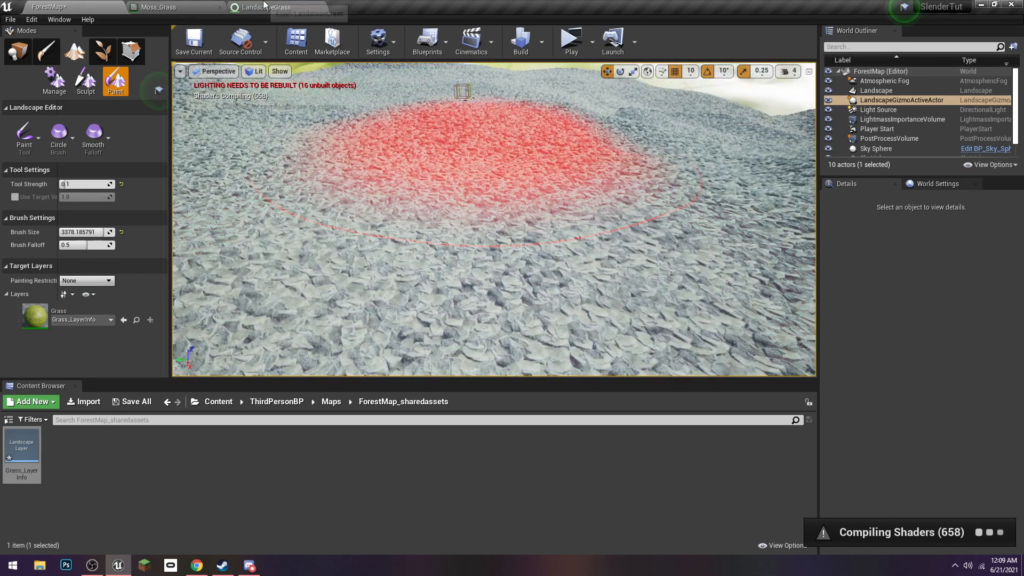
- Set the rock element's Grass Density to 1.0 in LandscapeGrass and check the sparse rocks in the level
click(261, 8)
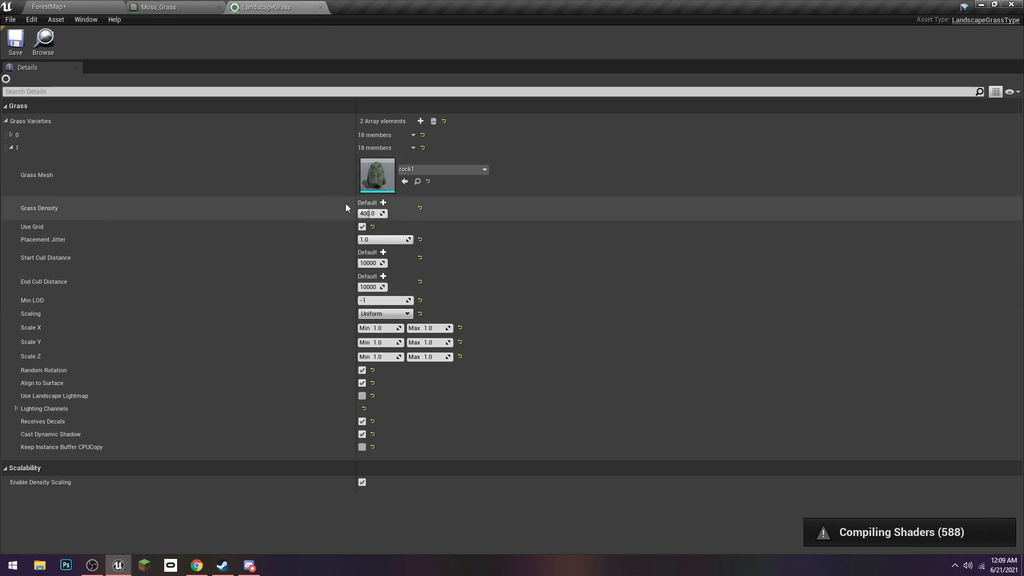
text(1.0)
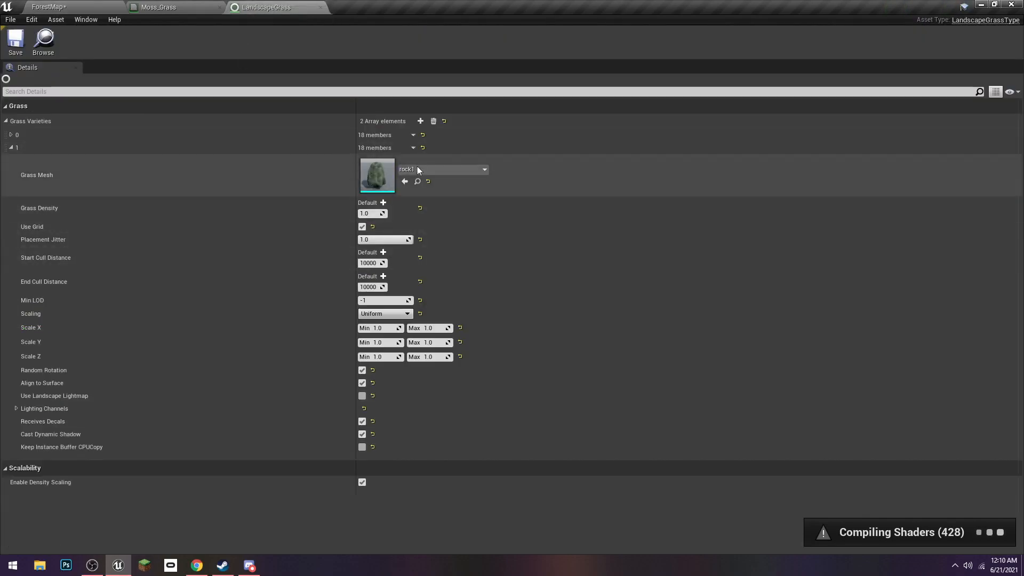
click(372, 213)
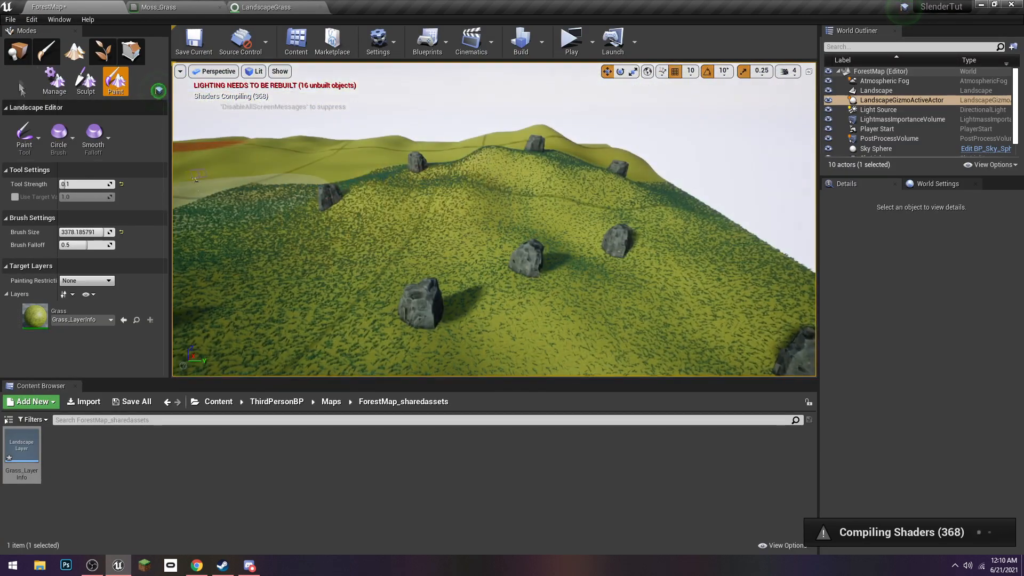
click(18, 51)
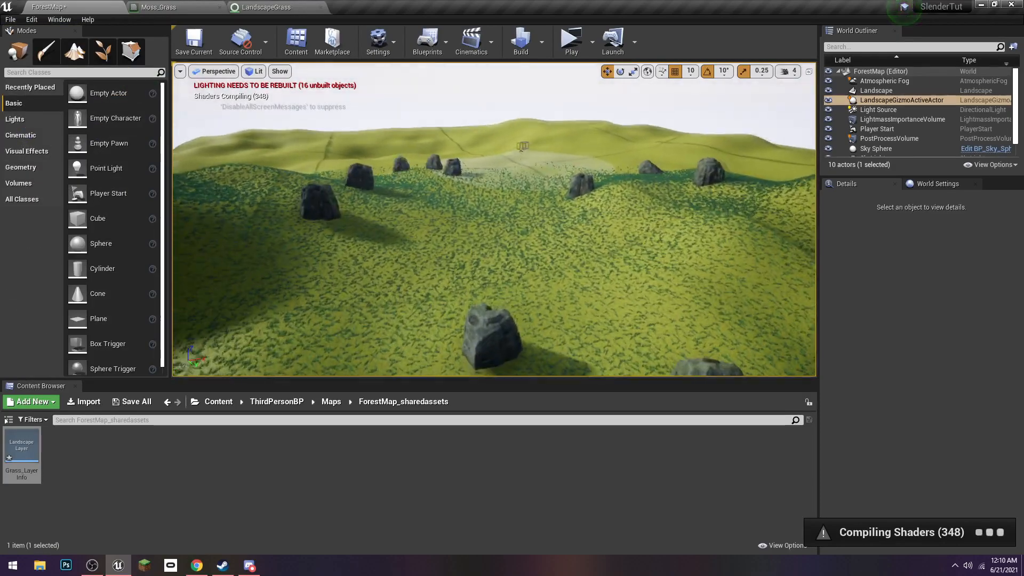
click(265, 7)
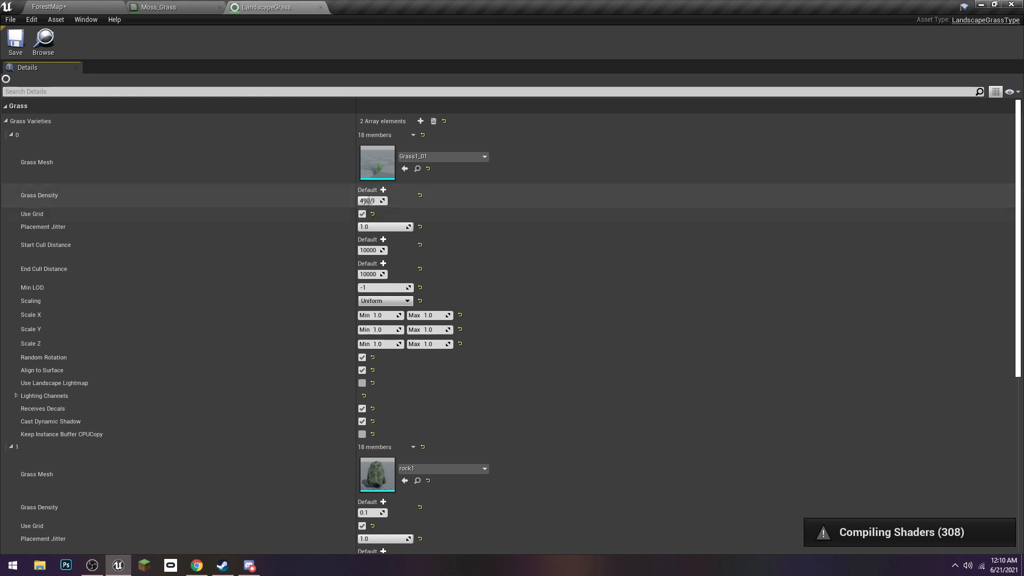
- Raise the grass element's density to 800.0 and run a play-mode preview of the level
text(800.0)
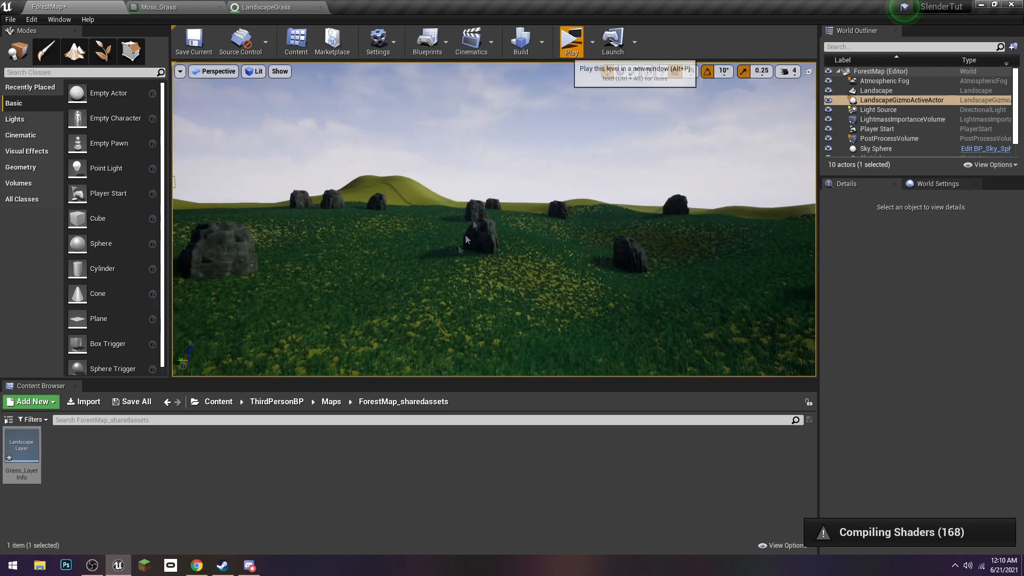
click(570, 39)
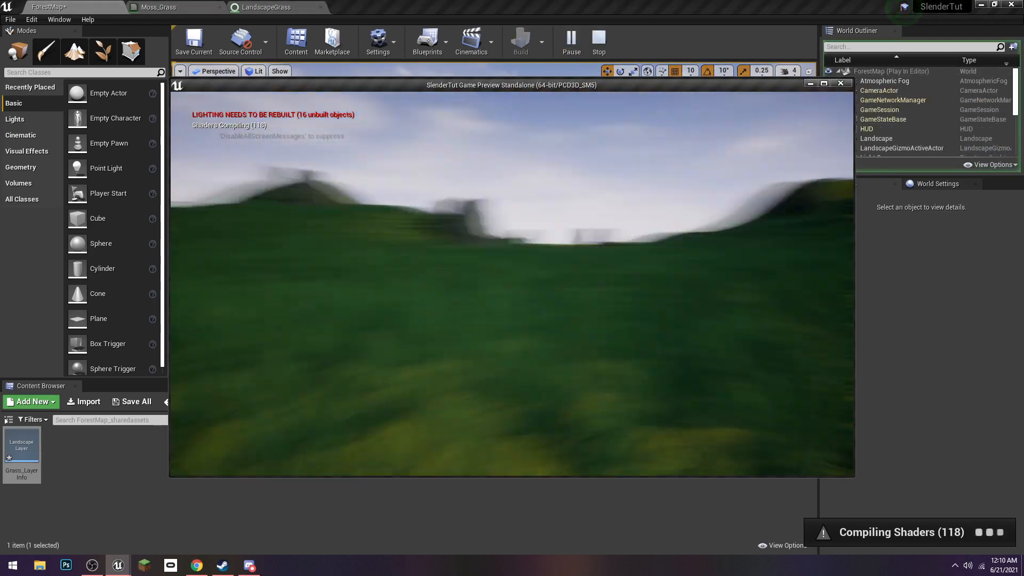